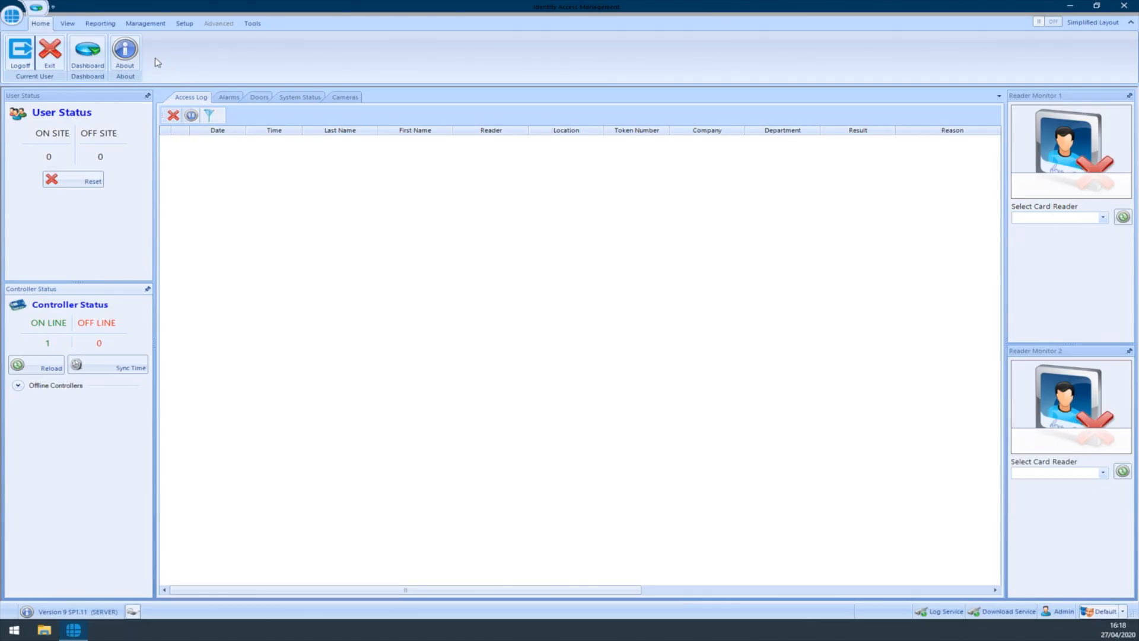
mouse_move(124, 51)
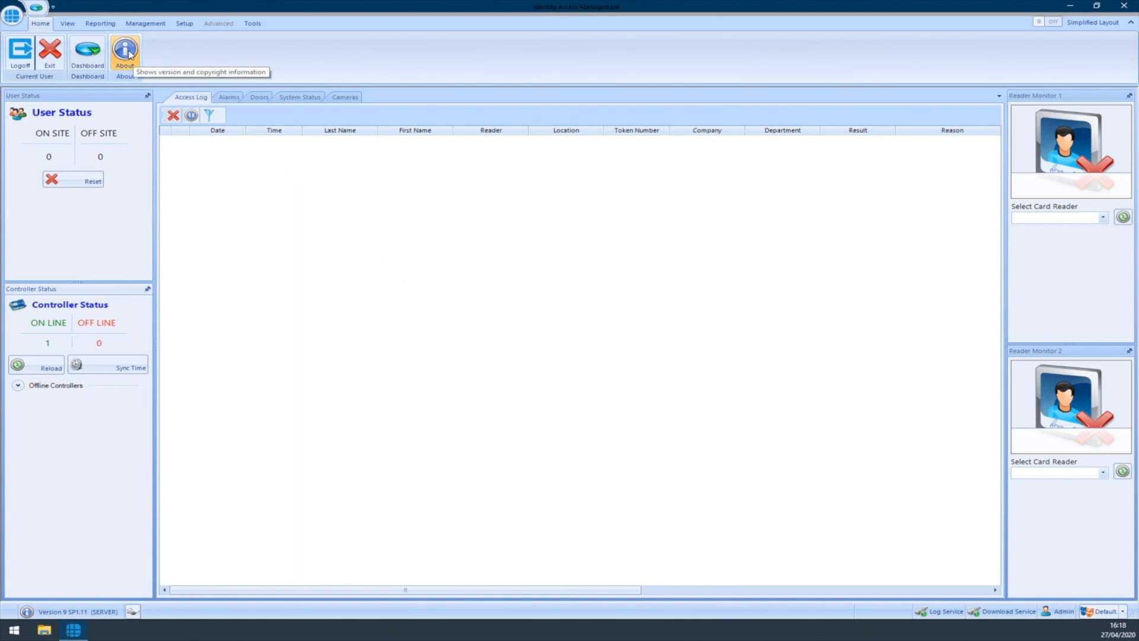
Review the software version details, then show the controllers list with the i-Net ACU.
click(124, 51)
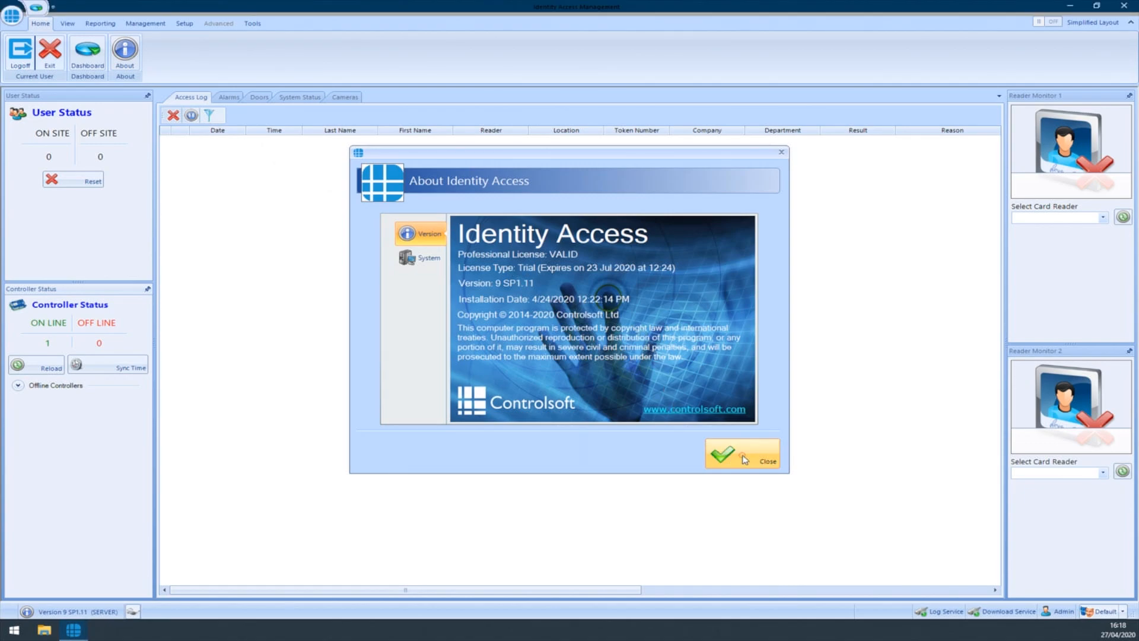
click(740, 454)
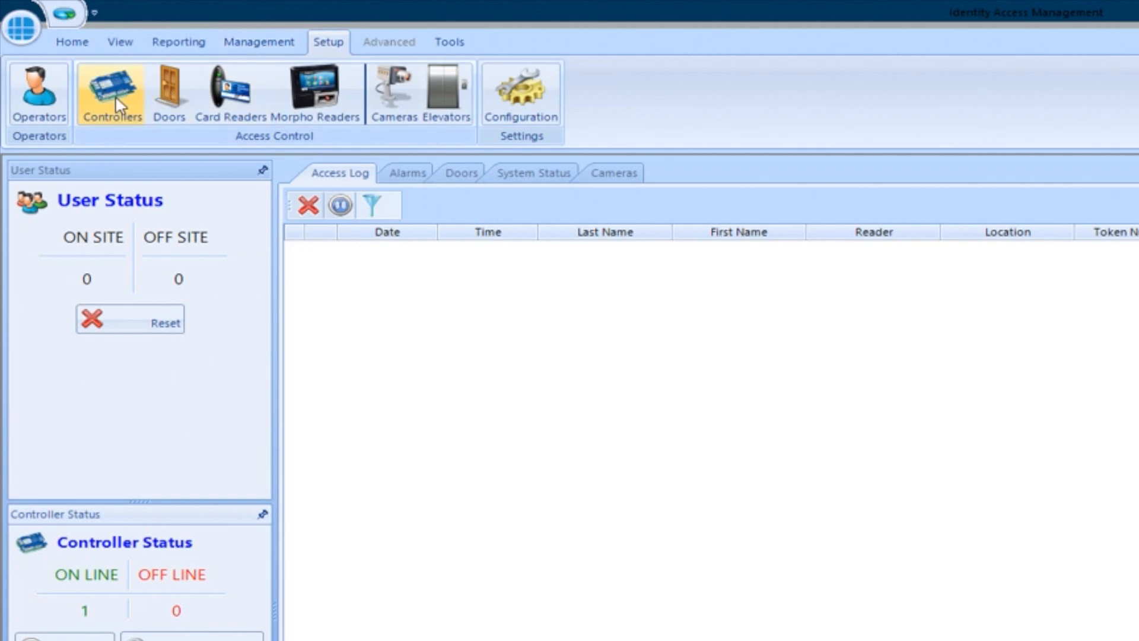
click(110, 93)
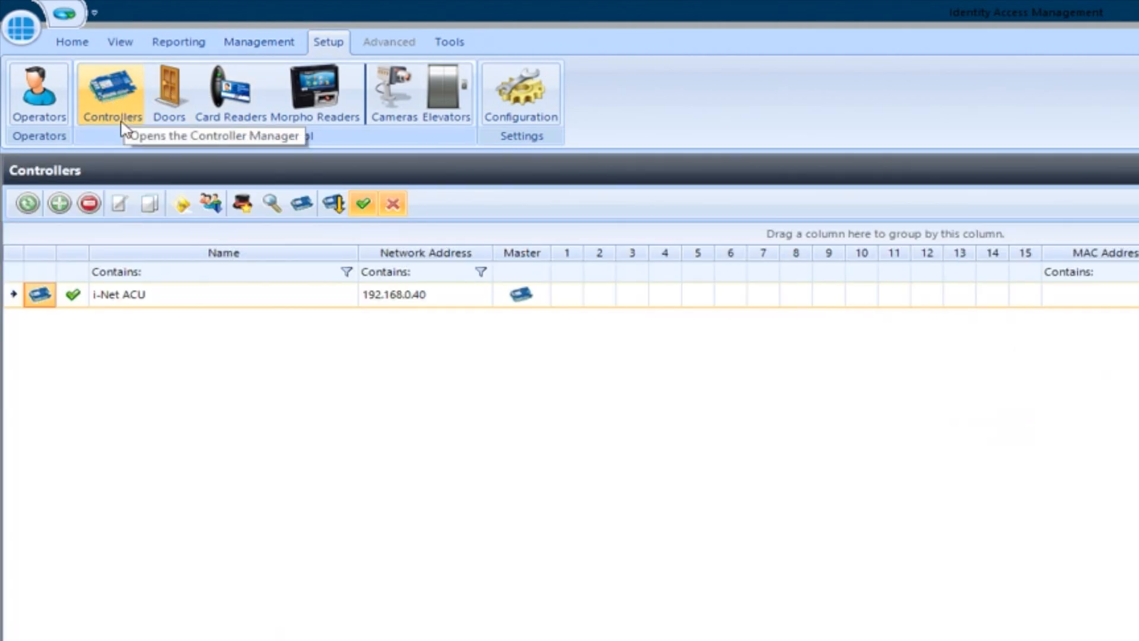
mouse_move(211, 304)
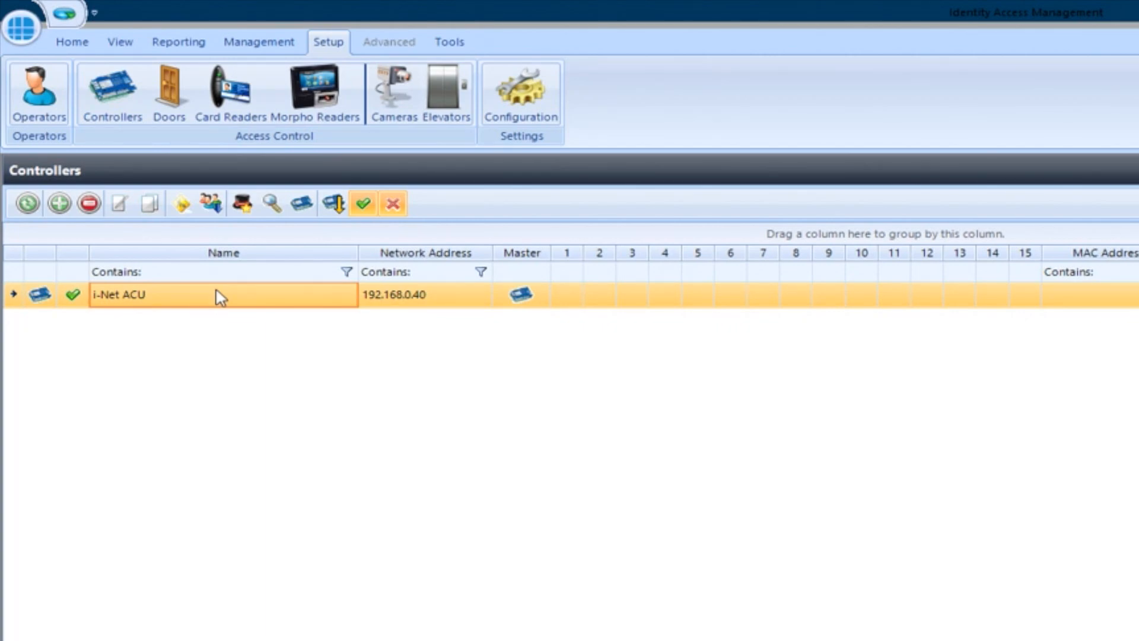
mouse_move(242, 203)
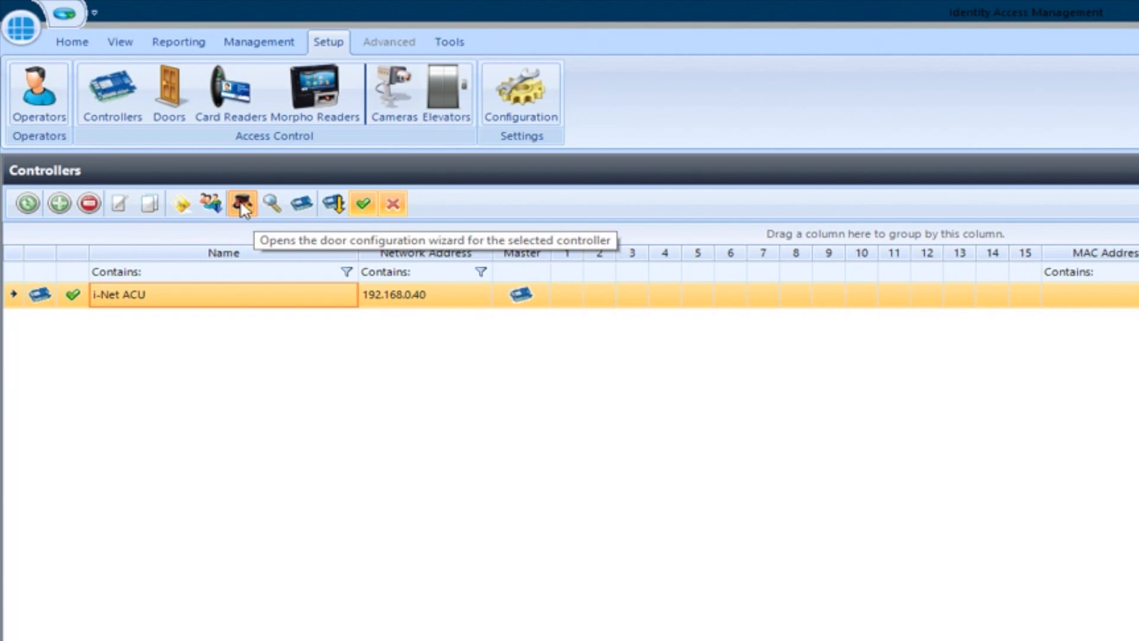
Configure the i-Net ACU as '1 Door - Reader IN' named 'Main Entrance' and confirm.
click(242, 204)
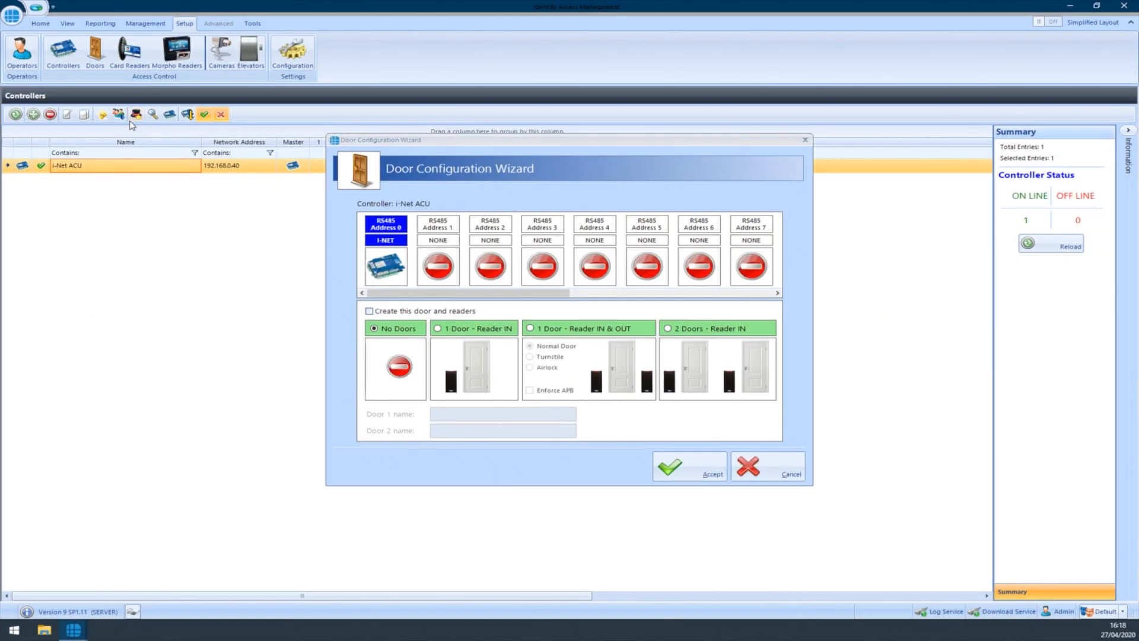
mouse_move(463, 376)
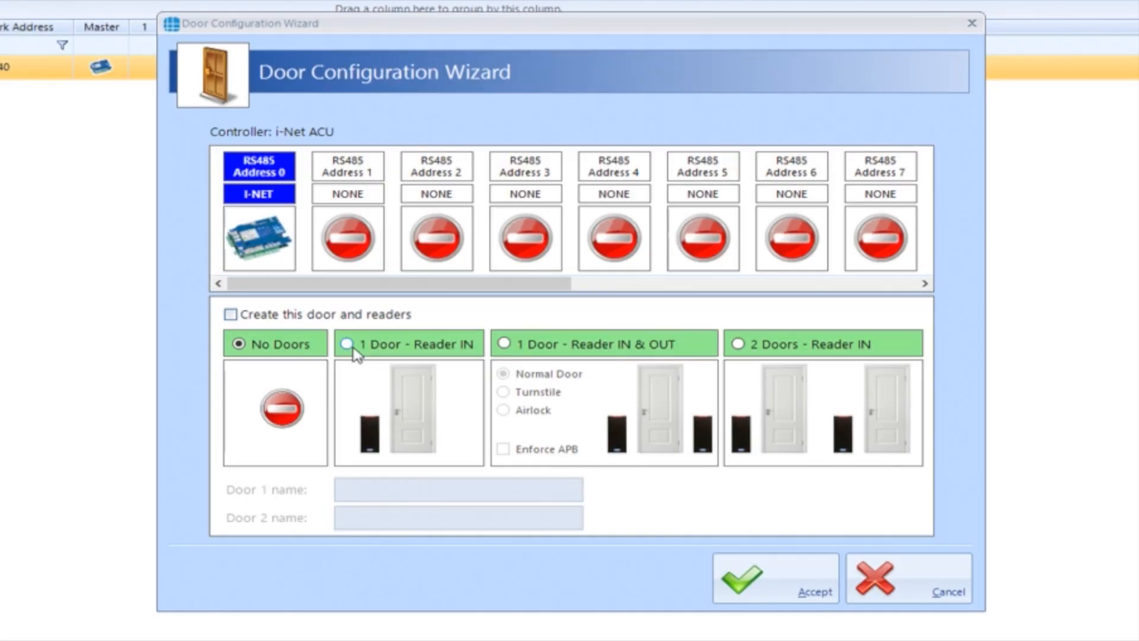
click(348, 343)
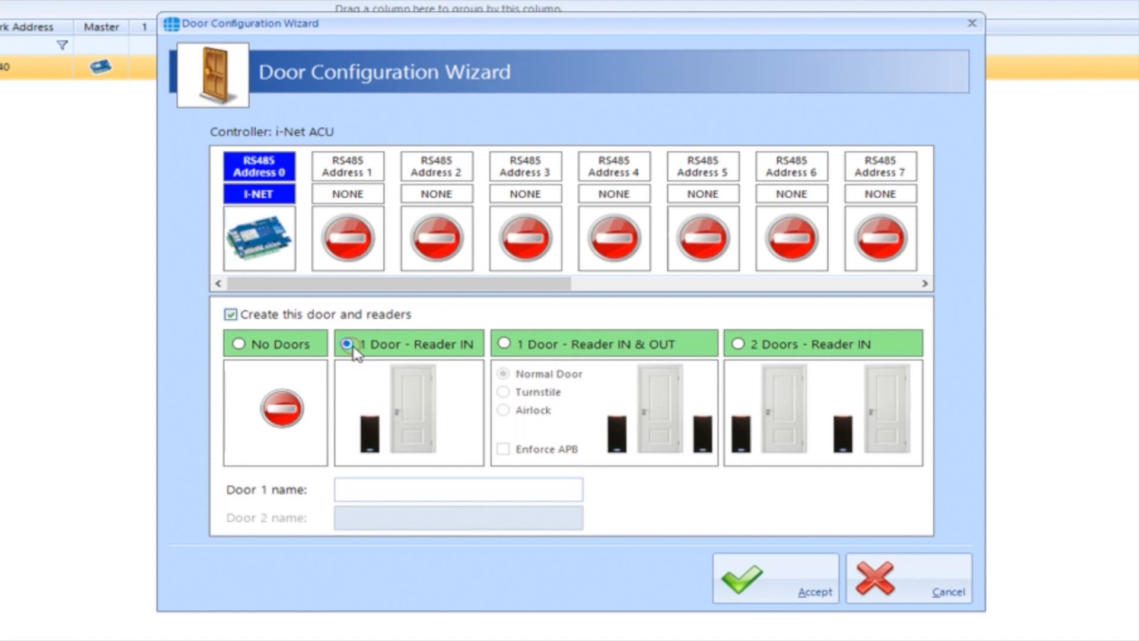
click(347, 344)
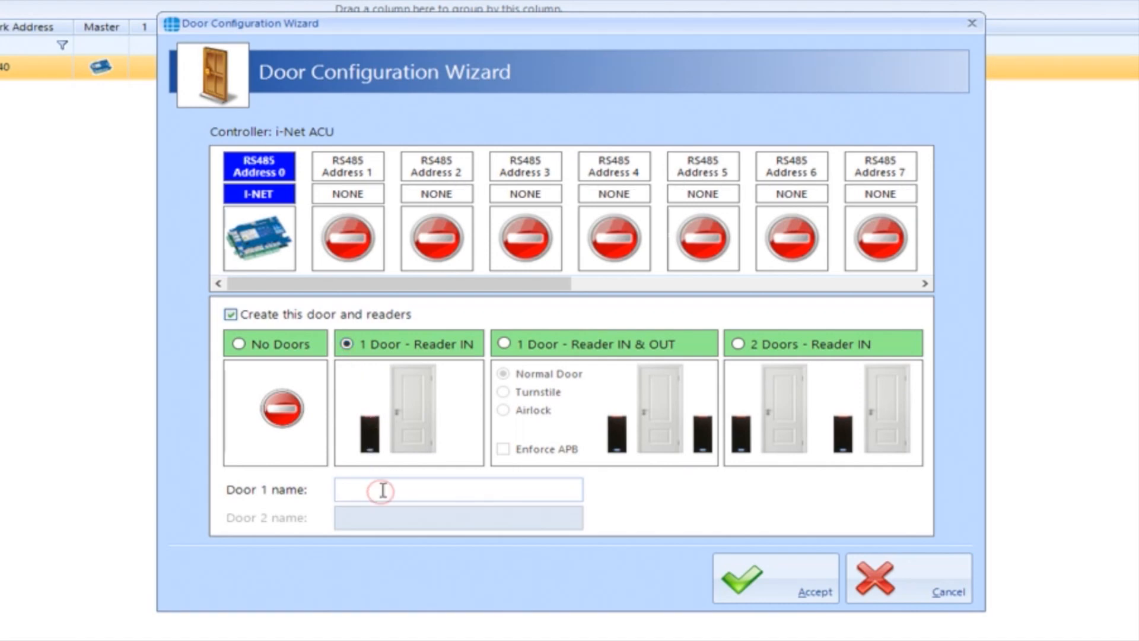
text(Main)
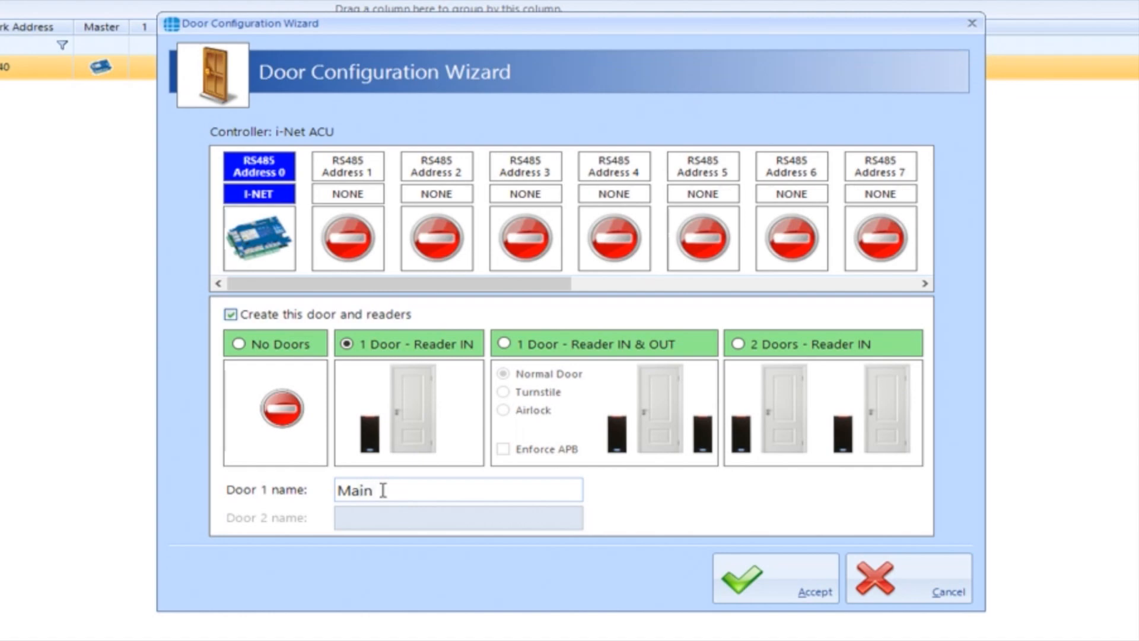
text(Entrance)
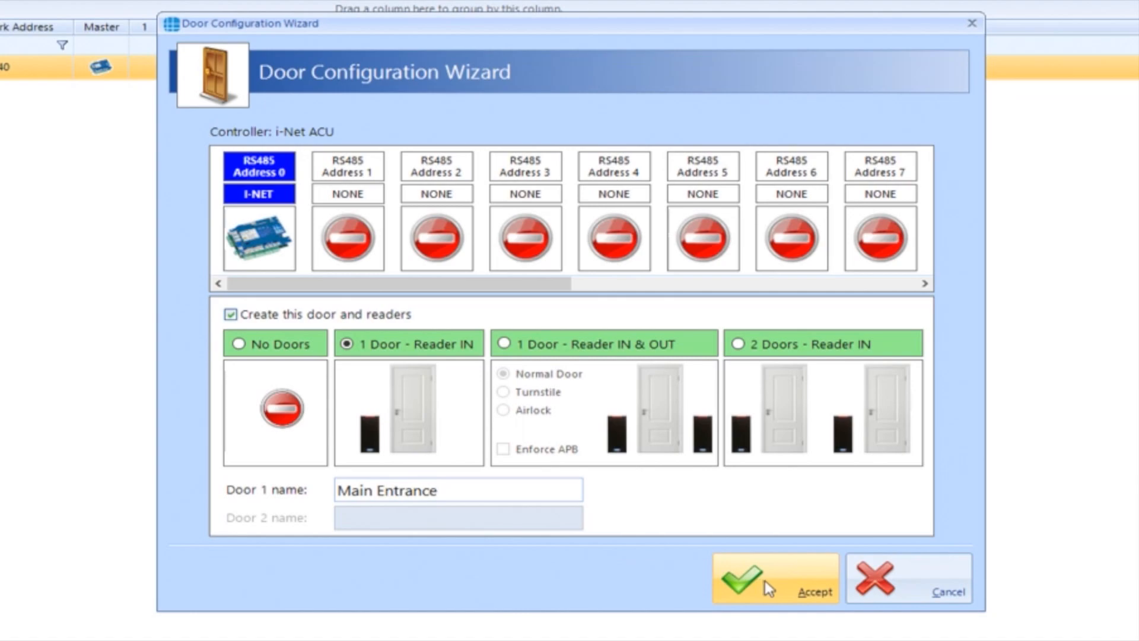
click(773, 577)
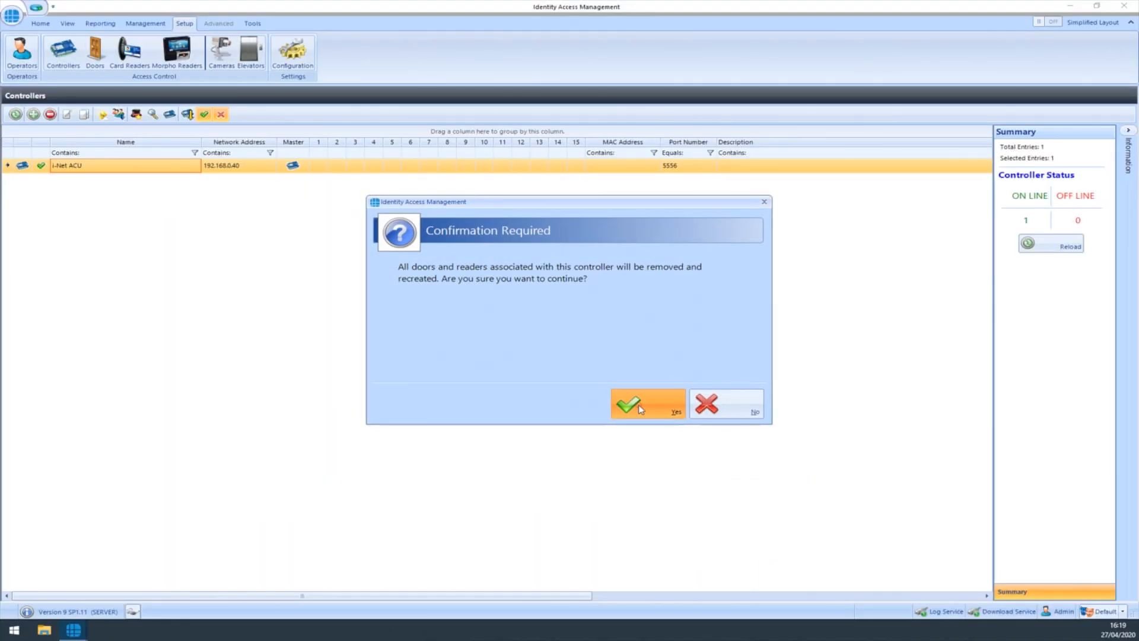
click(645, 404)
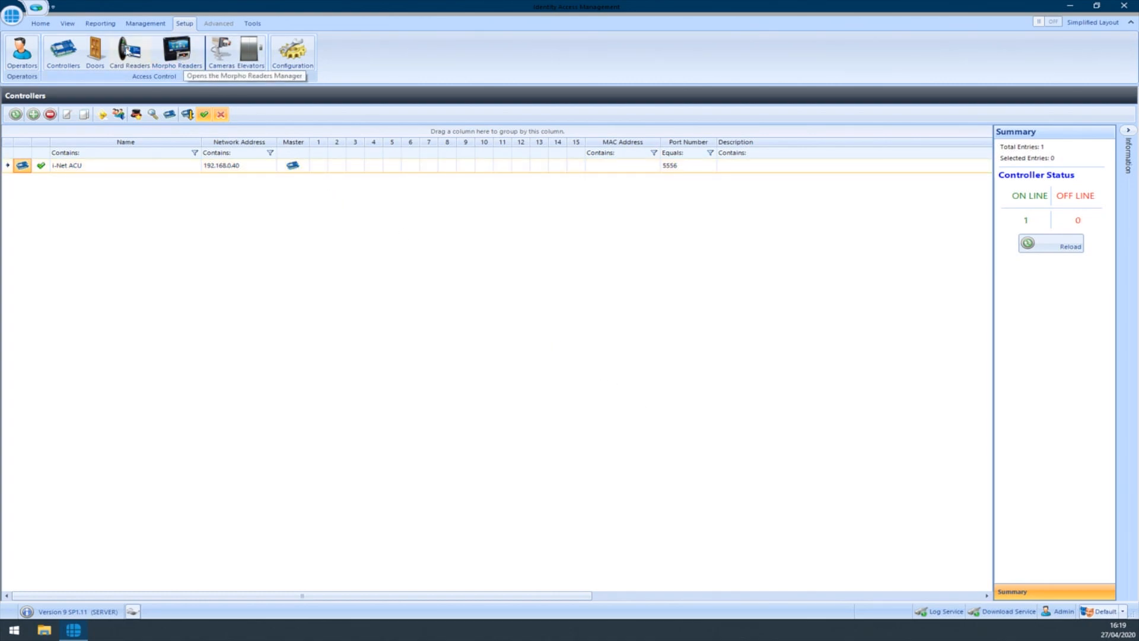
Verify the Main Entrance door and In Reader, then view the empty Morpho readers list.
click(94, 54)
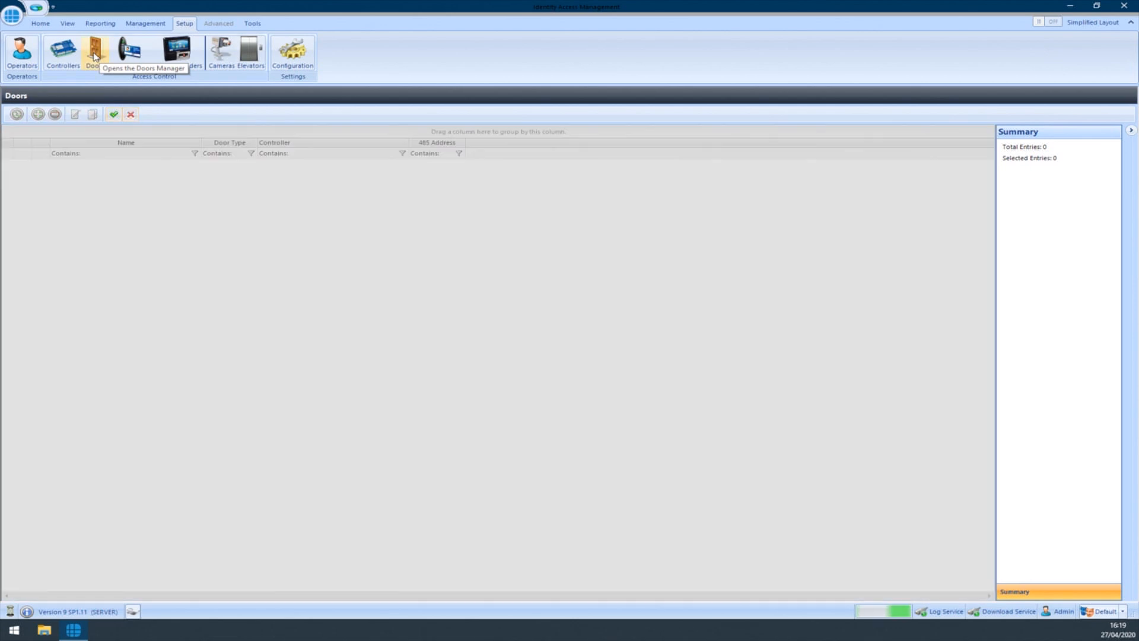
click(94, 54)
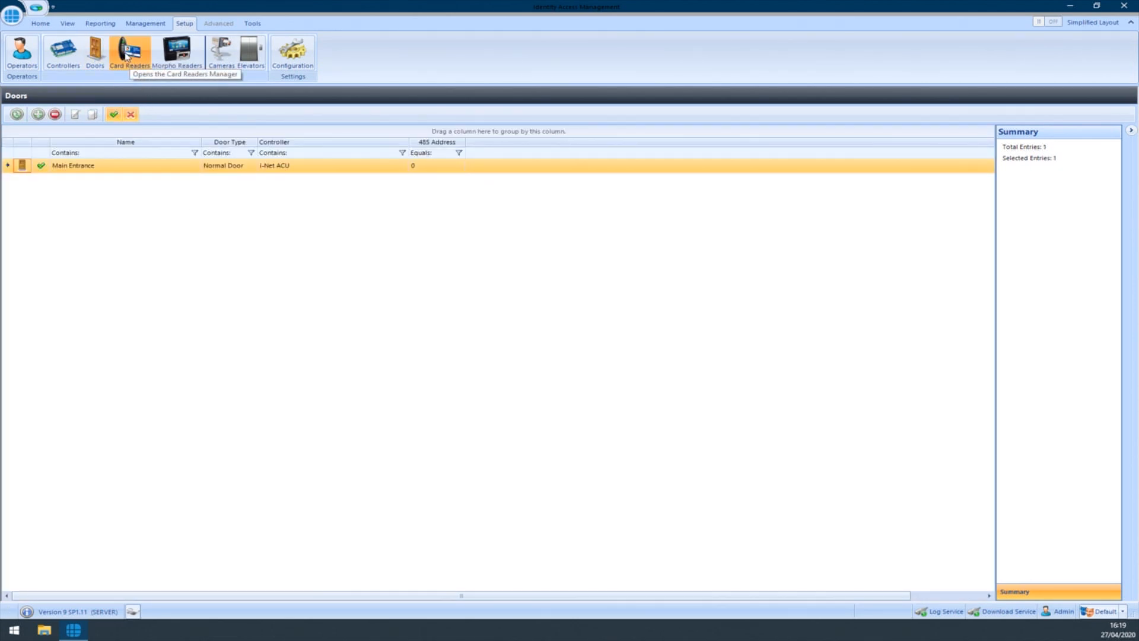
click(130, 55)
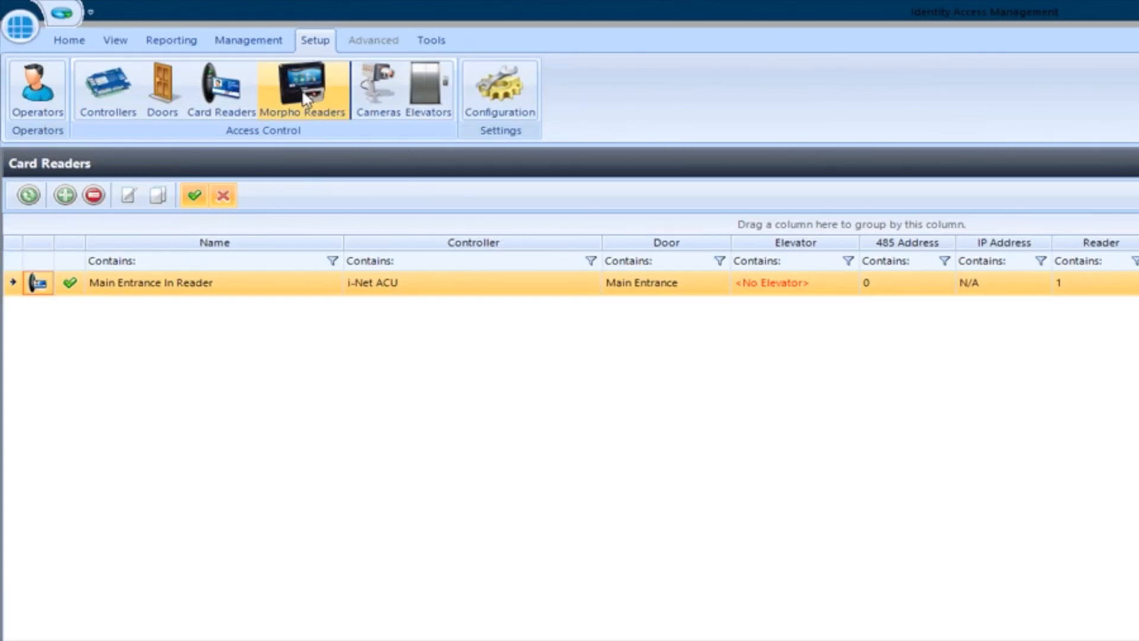
click(301, 91)
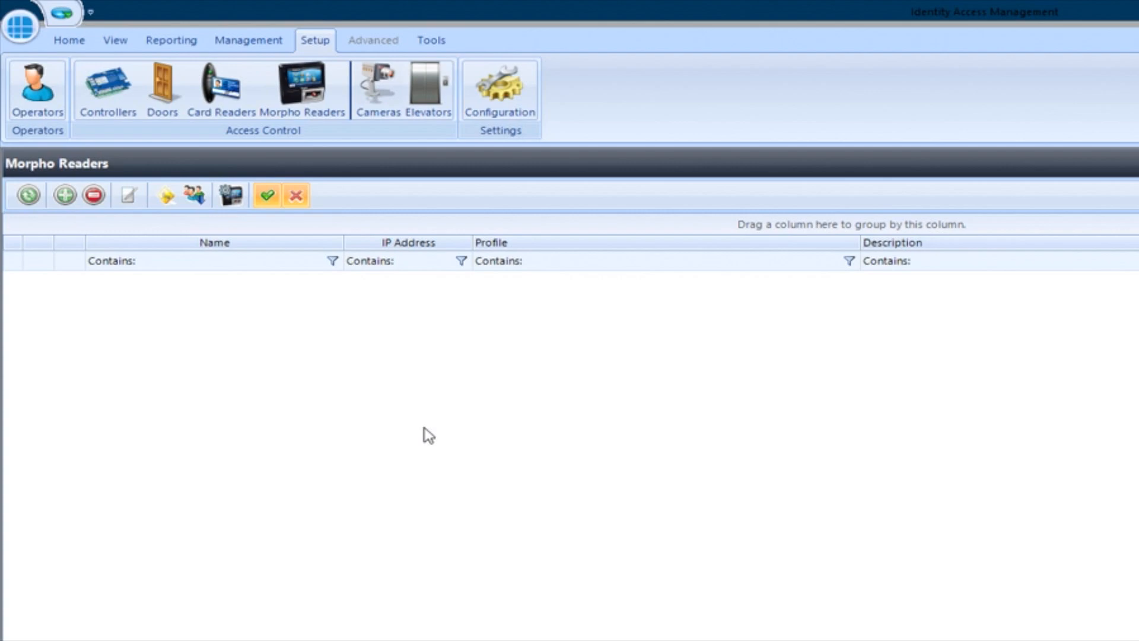
mouse_move(64, 195)
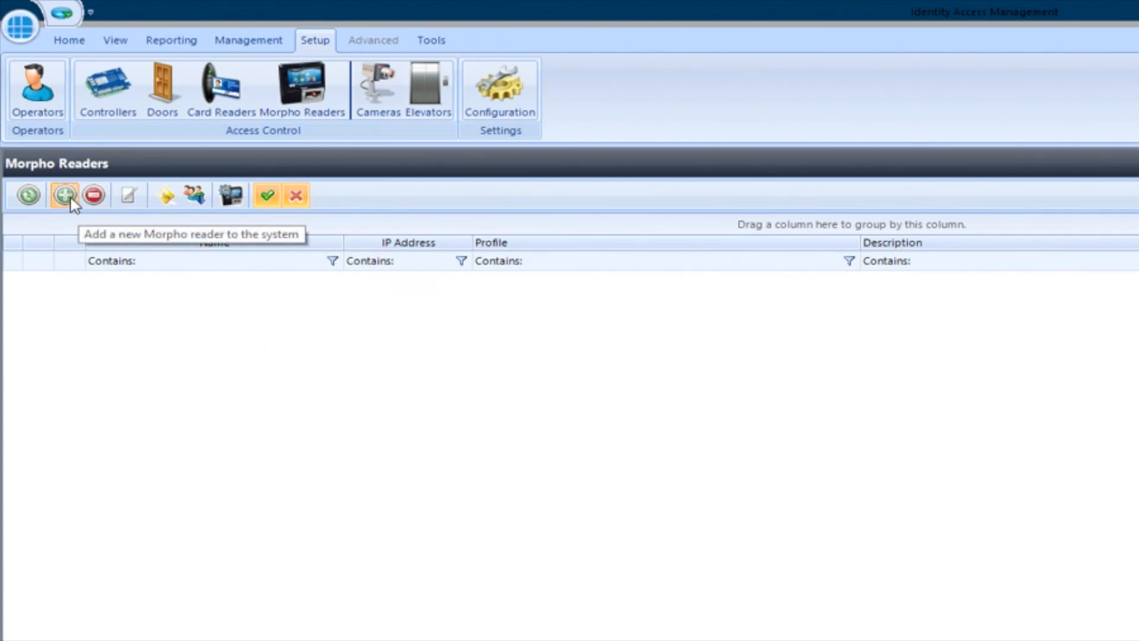
Add a new Morpho reader named 'Main Entrance'.
click(63, 195)
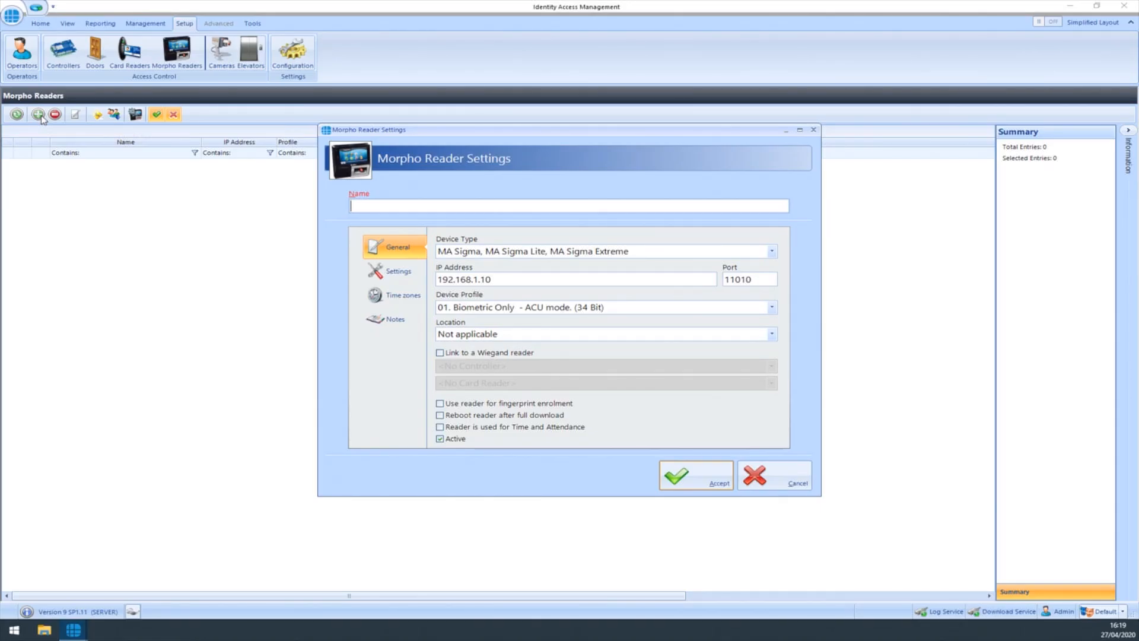
text(Main)
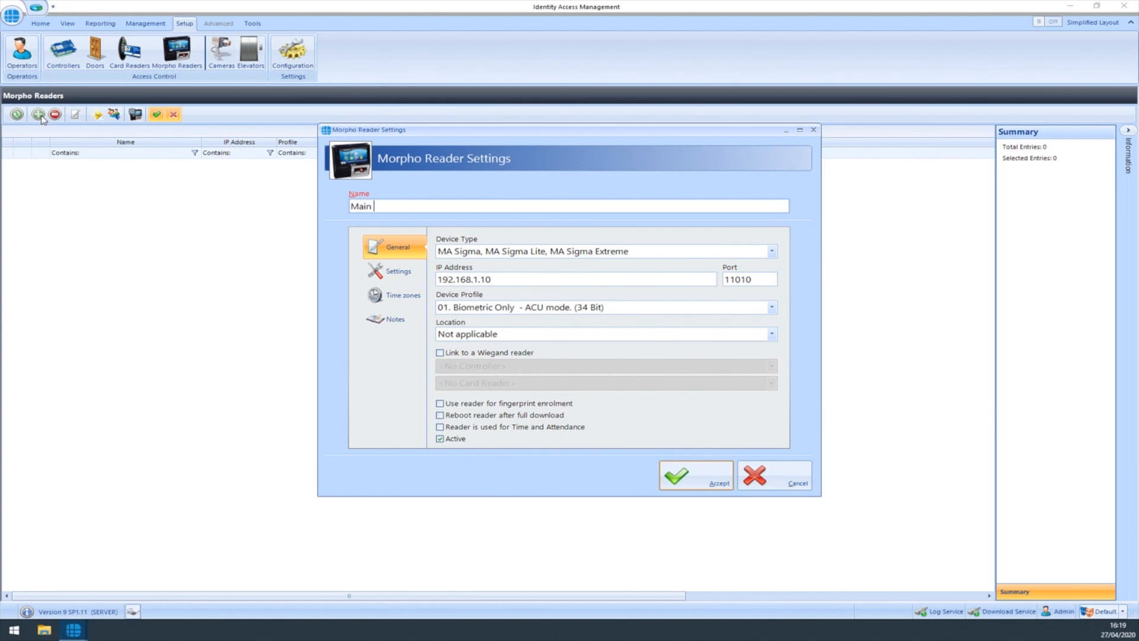
text(Entrance)
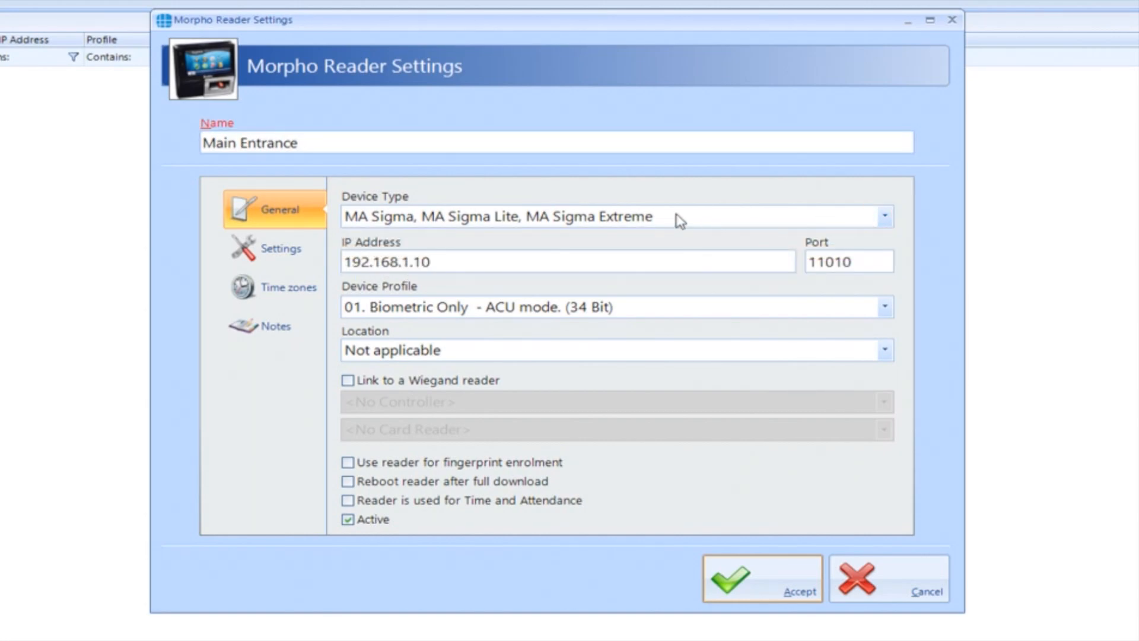
click(471, 262)
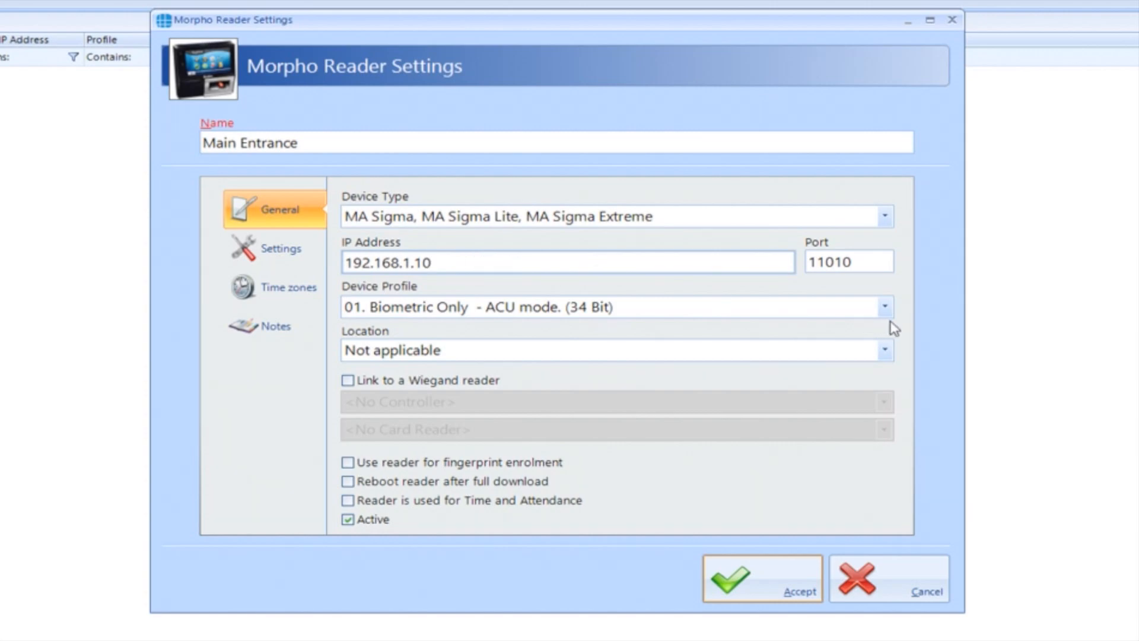
Set Biometric or PIN profile, link to i-Net ACU's Main Entrance In Reader, enable fingerprint enrolment.
click(883, 306)
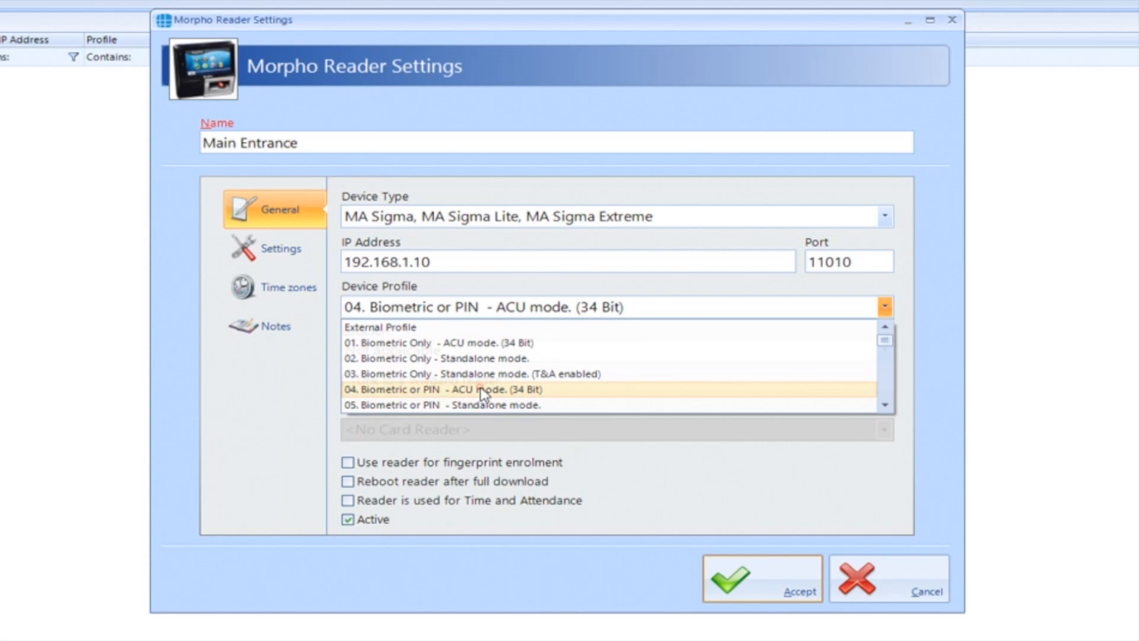
click(479, 389)
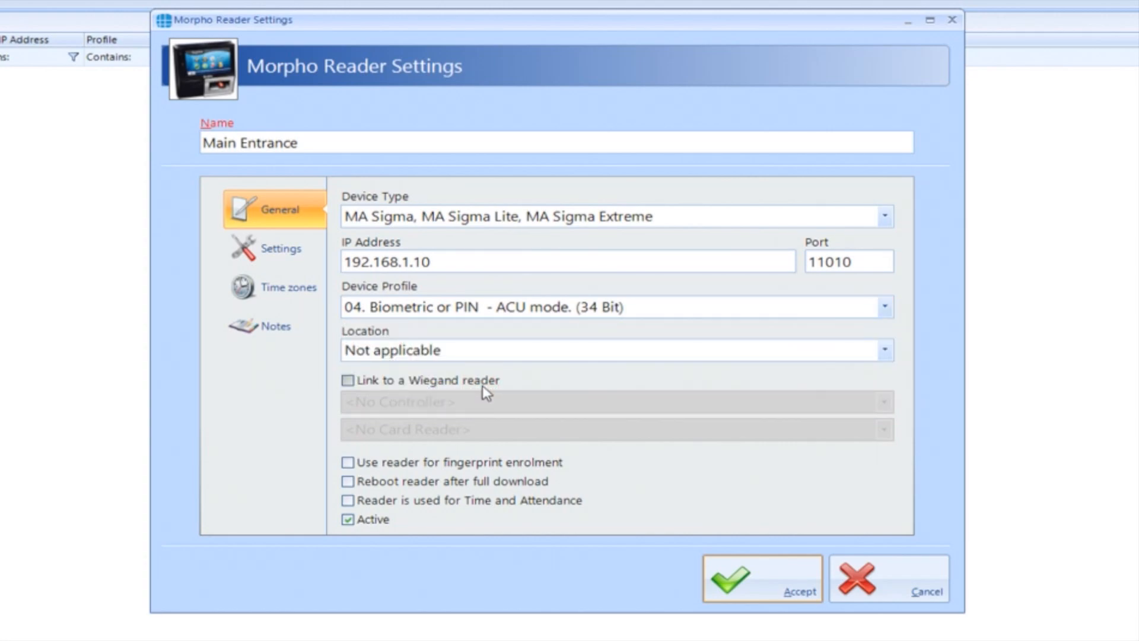
mouse_move(481, 378)
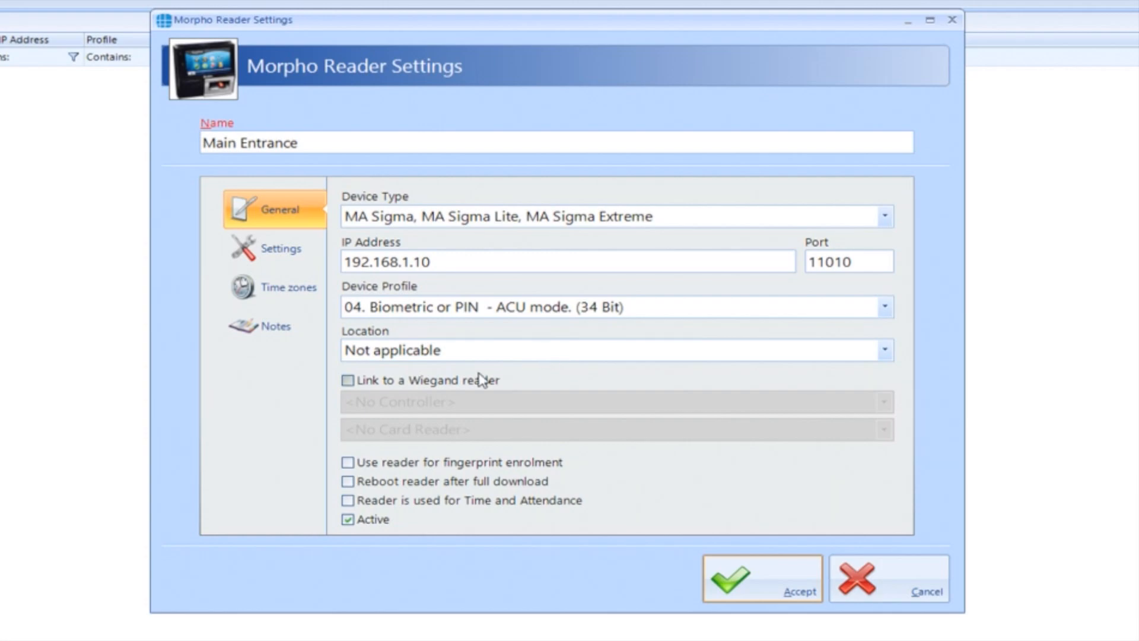
click(348, 379)
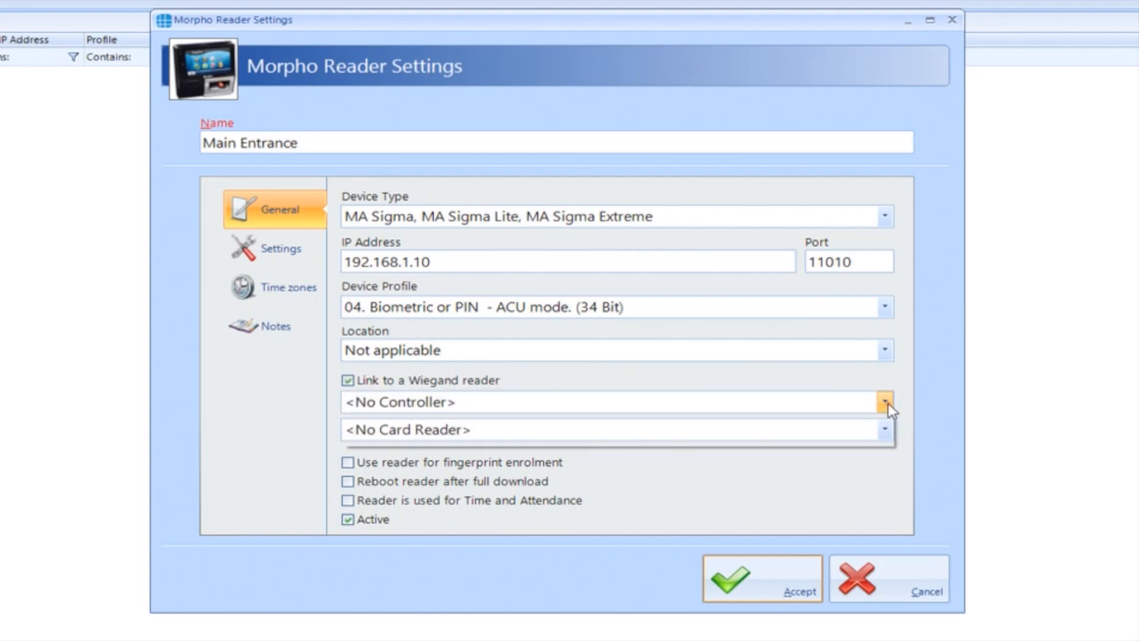
click(884, 402)
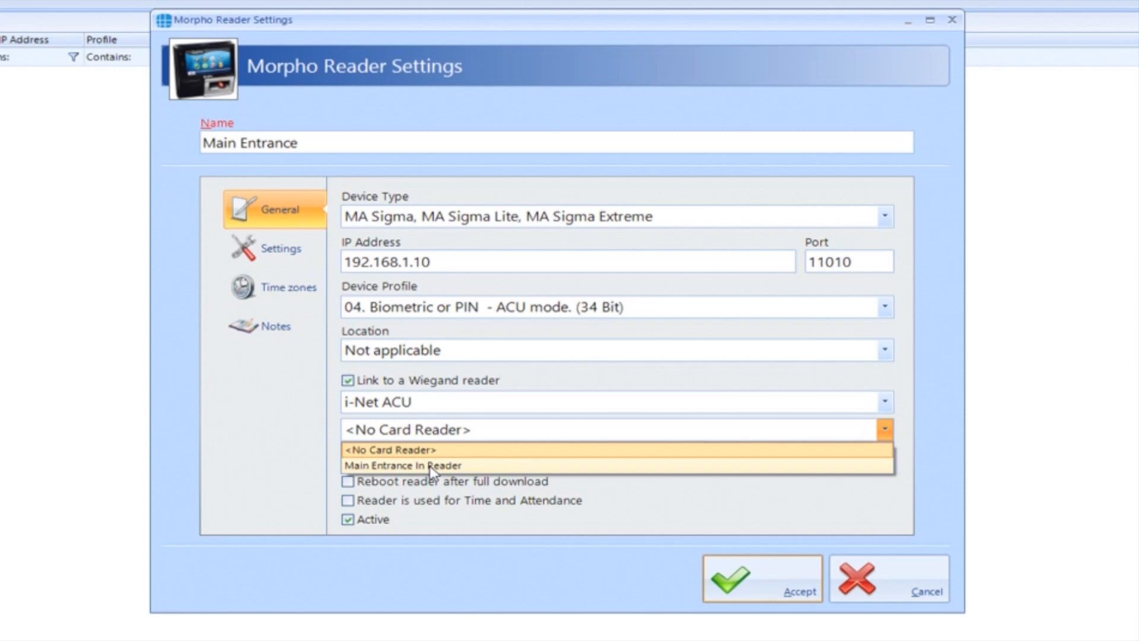
click(429, 465)
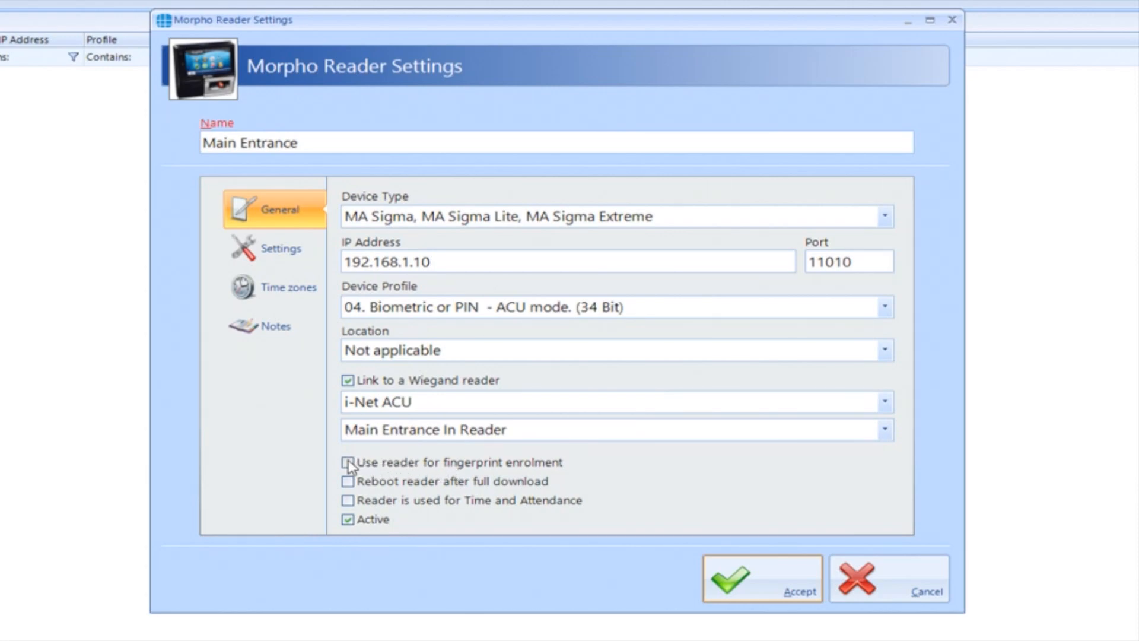
click(349, 462)
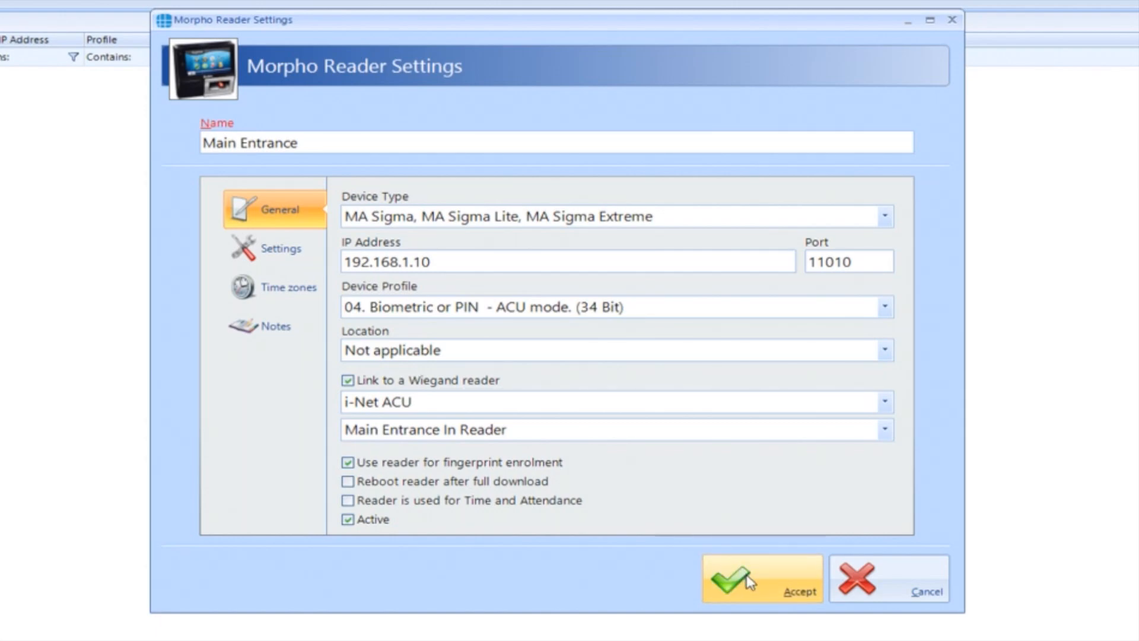
Save the Main Entrance Morpho reader and confirm a full download to it.
click(761, 577)
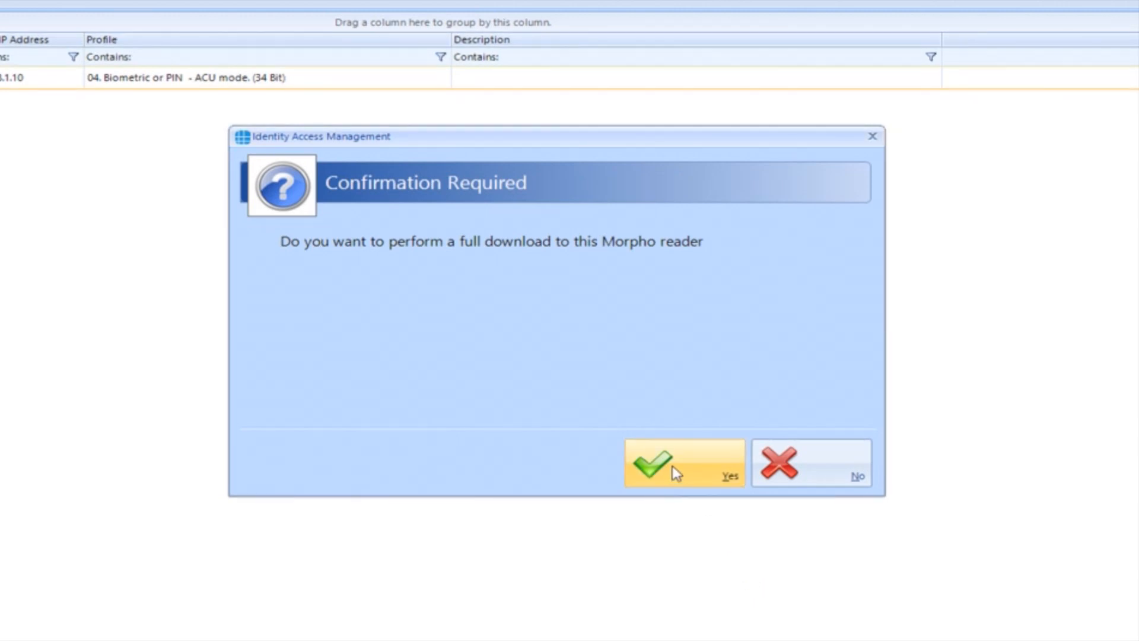
click(681, 462)
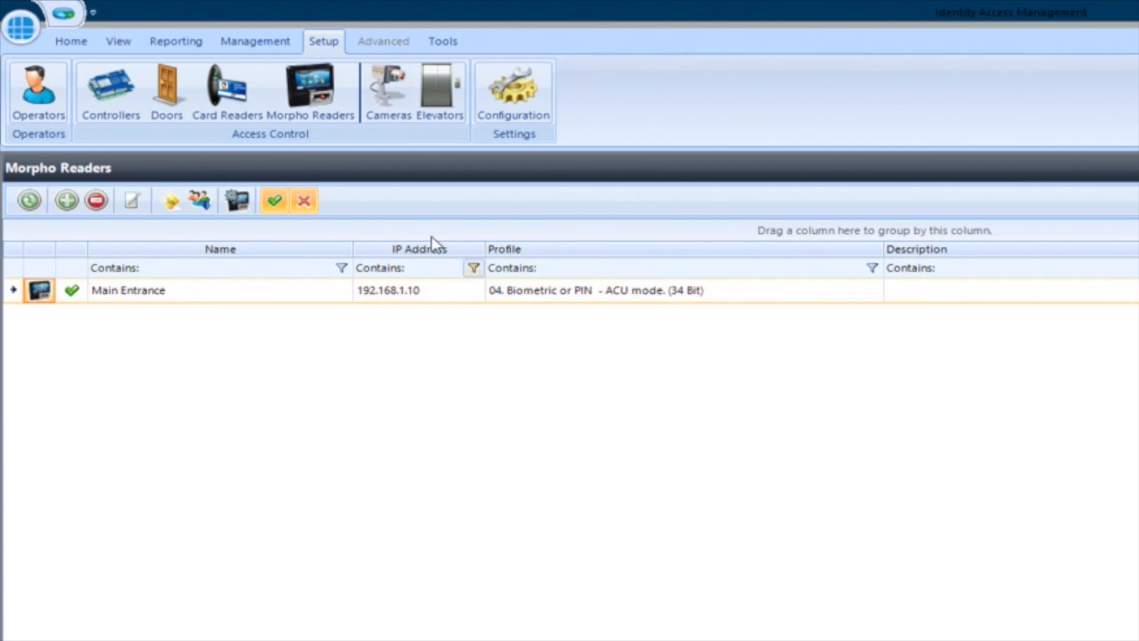
Start a new access group named 'Staff Access' under Management > Groups.
click(255, 41)
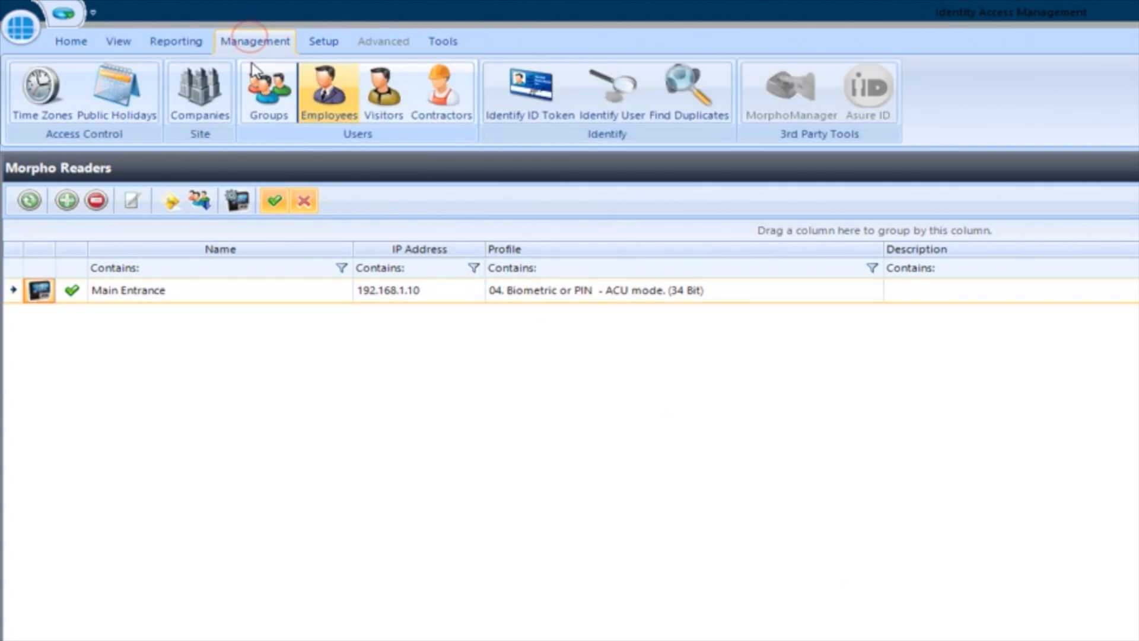
click(268, 90)
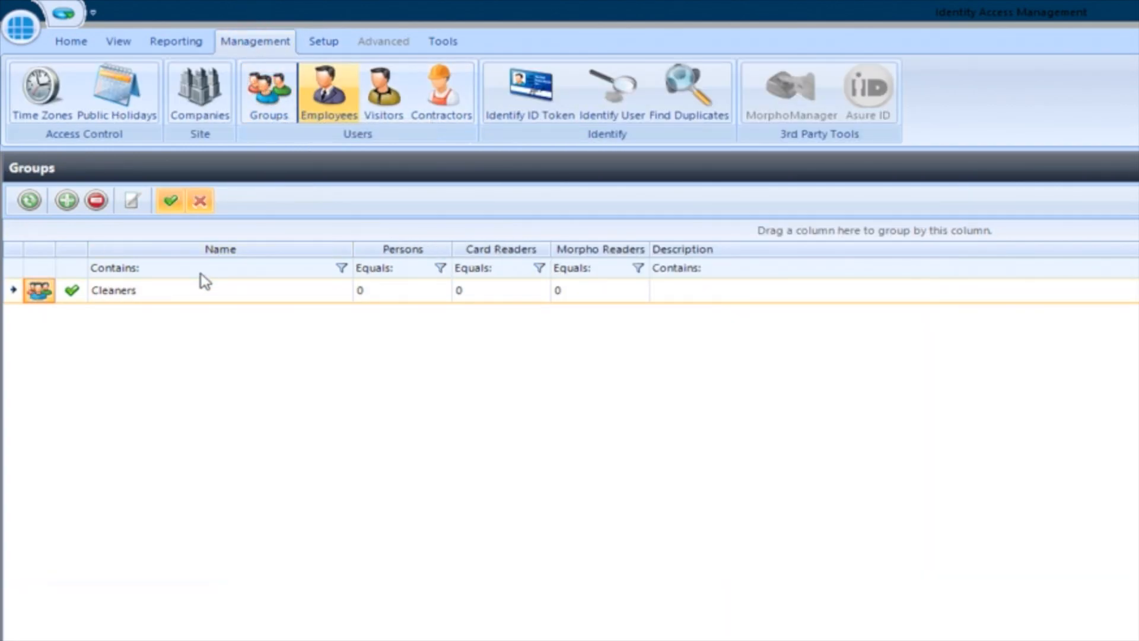
mouse_move(65, 200)
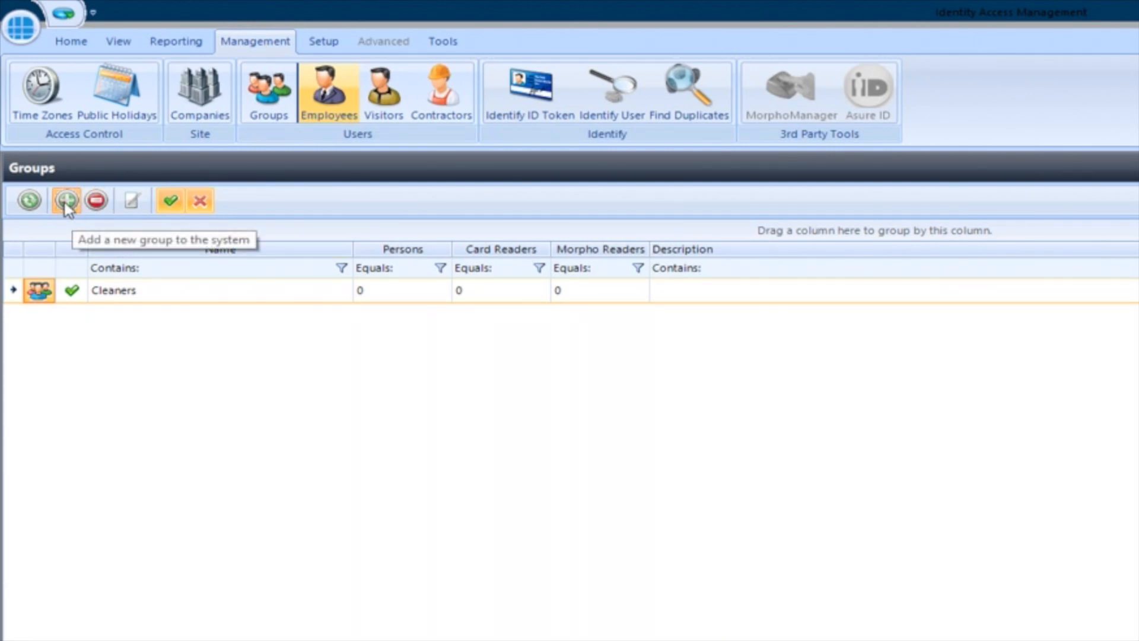
click(65, 200)
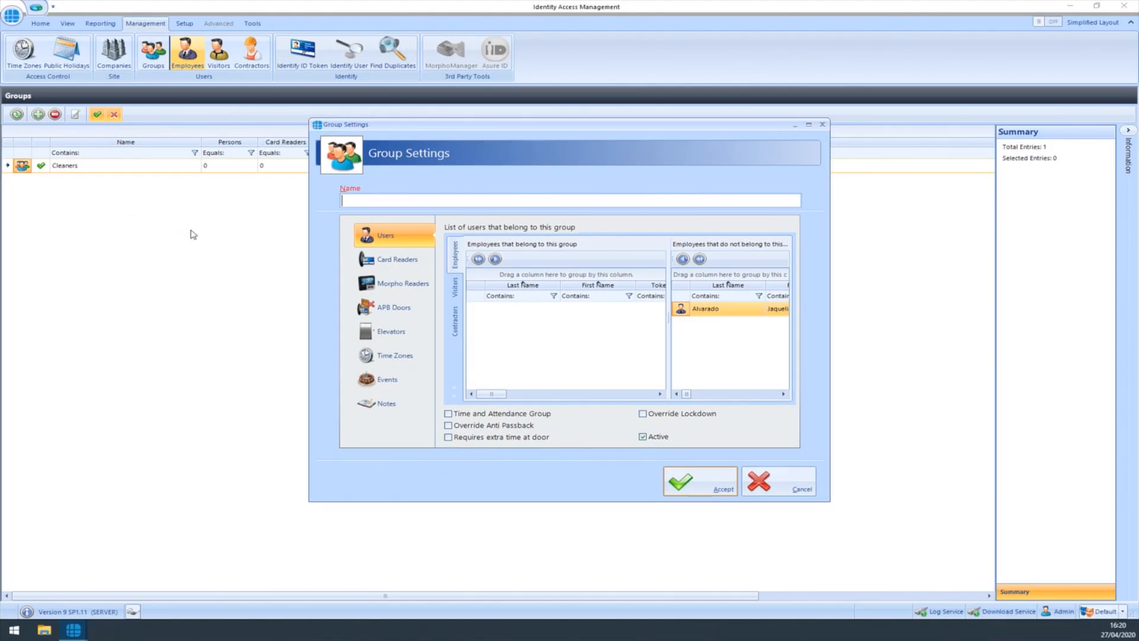
click(414, 200)
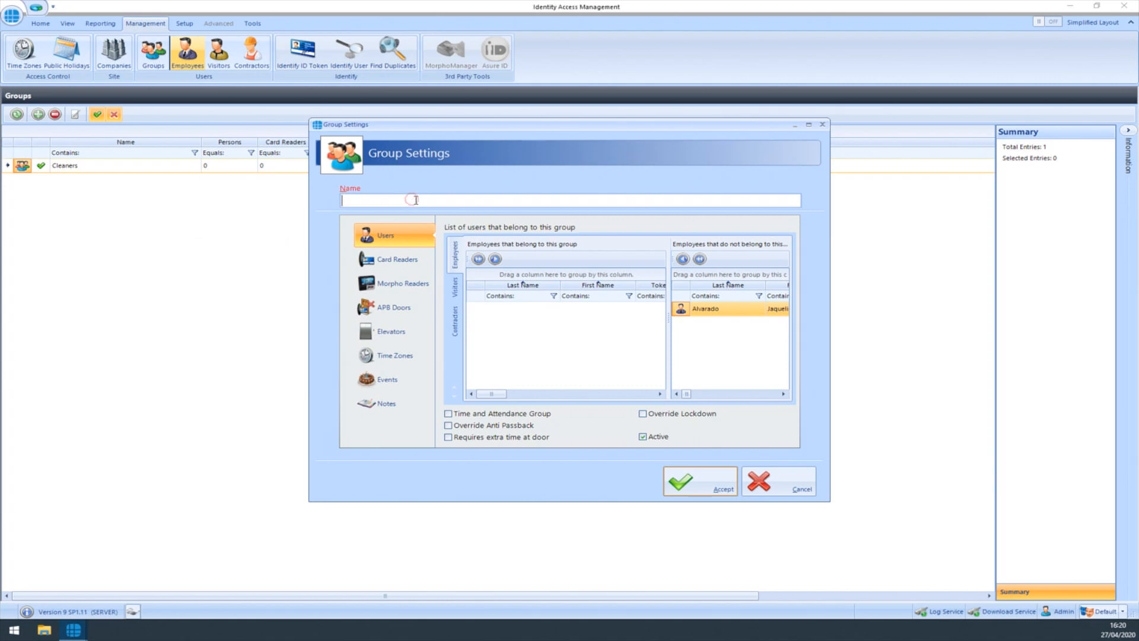
text(Staff Access)
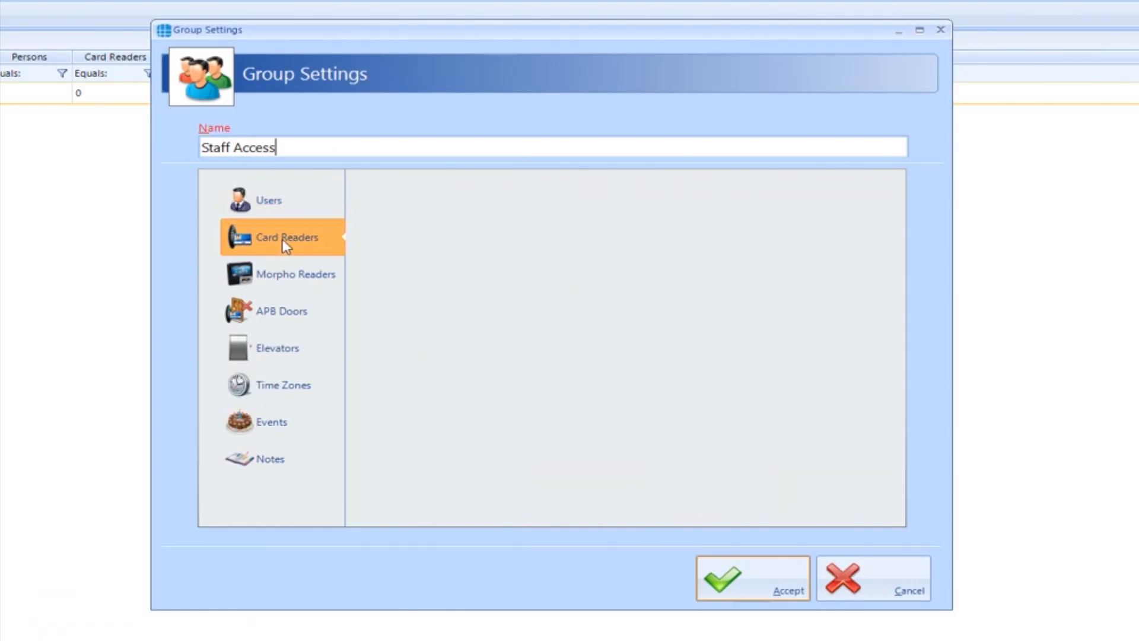
Grant Staff Access the Main Entrance card and Morpho readers, and save the group.
click(286, 237)
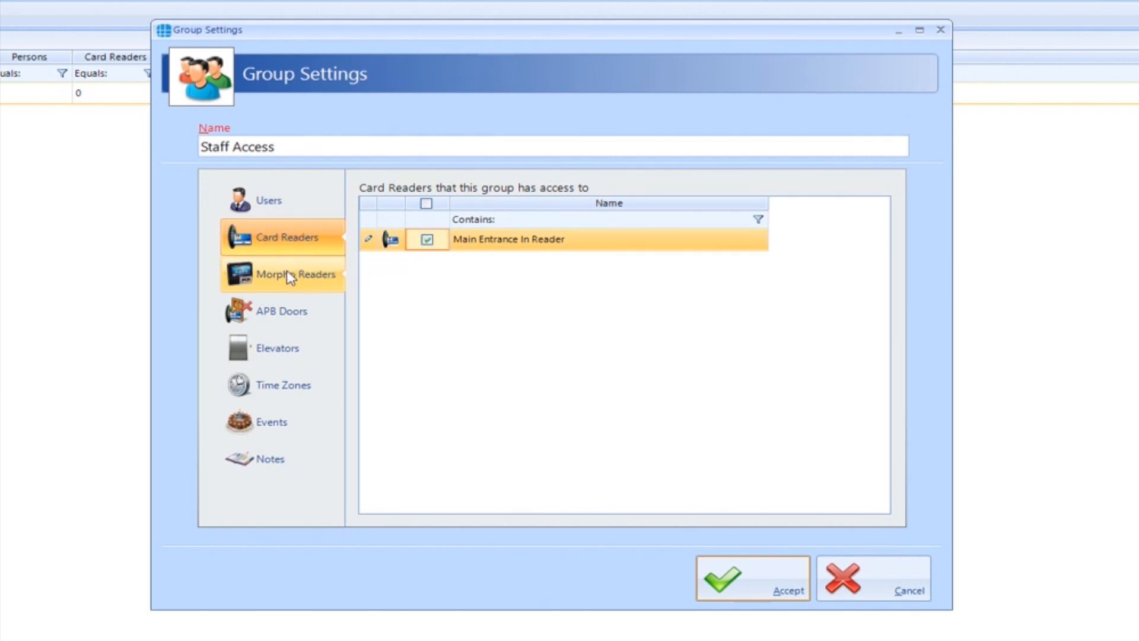
click(296, 274)
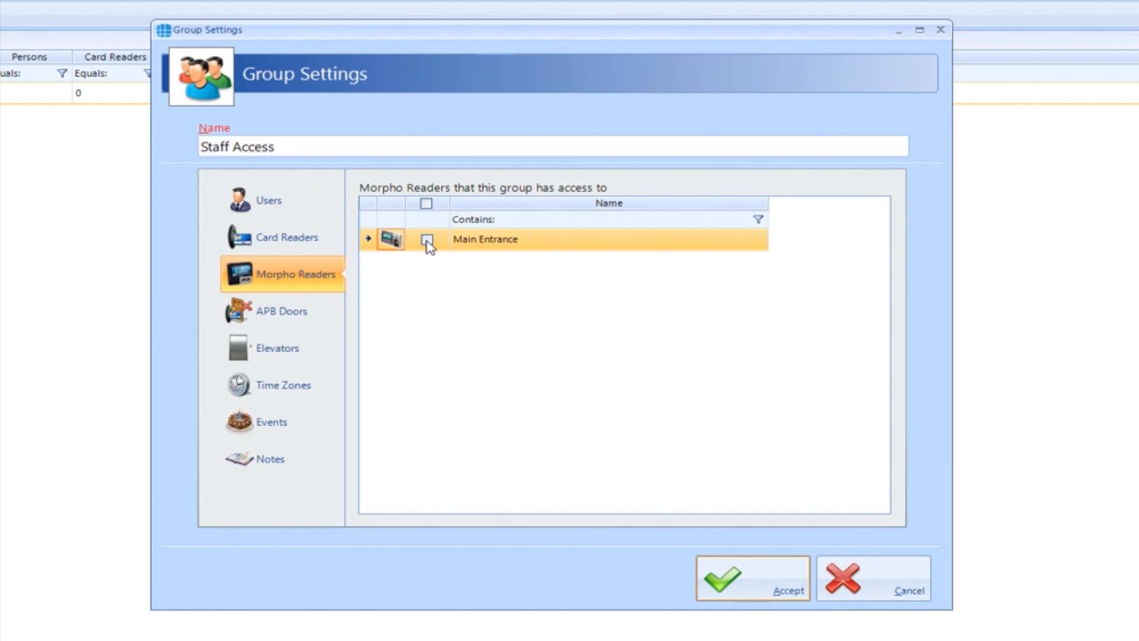
click(427, 239)
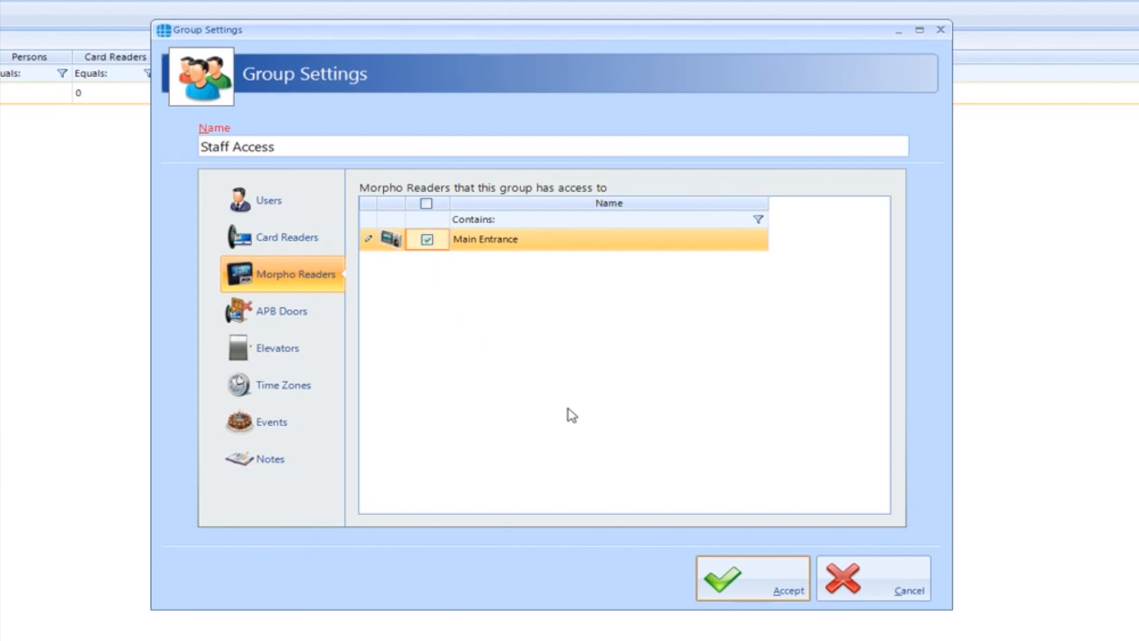
click(752, 578)
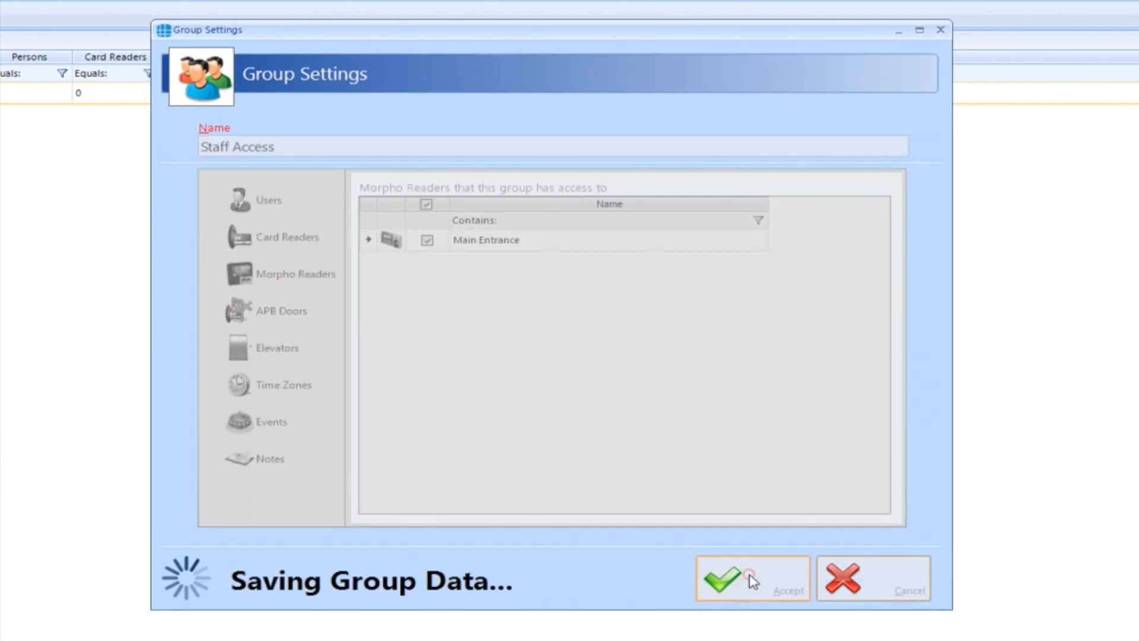
click(719, 578)
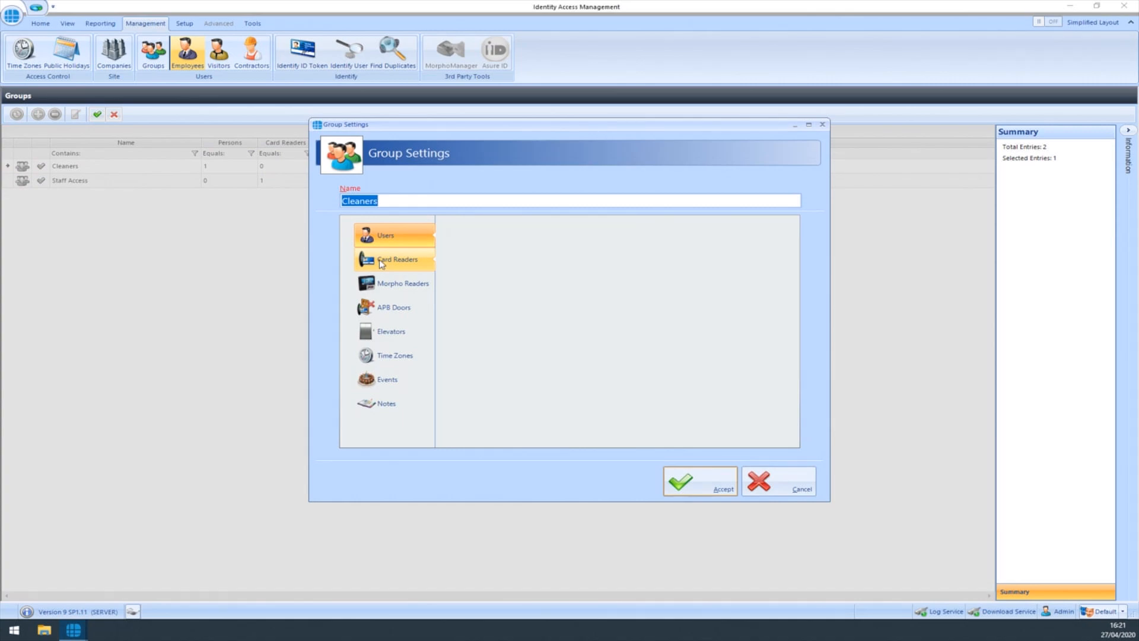
Tick Main Entrance In Reader and Main Entrance Morpho reader for Cleaners, and save.
click(397, 259)
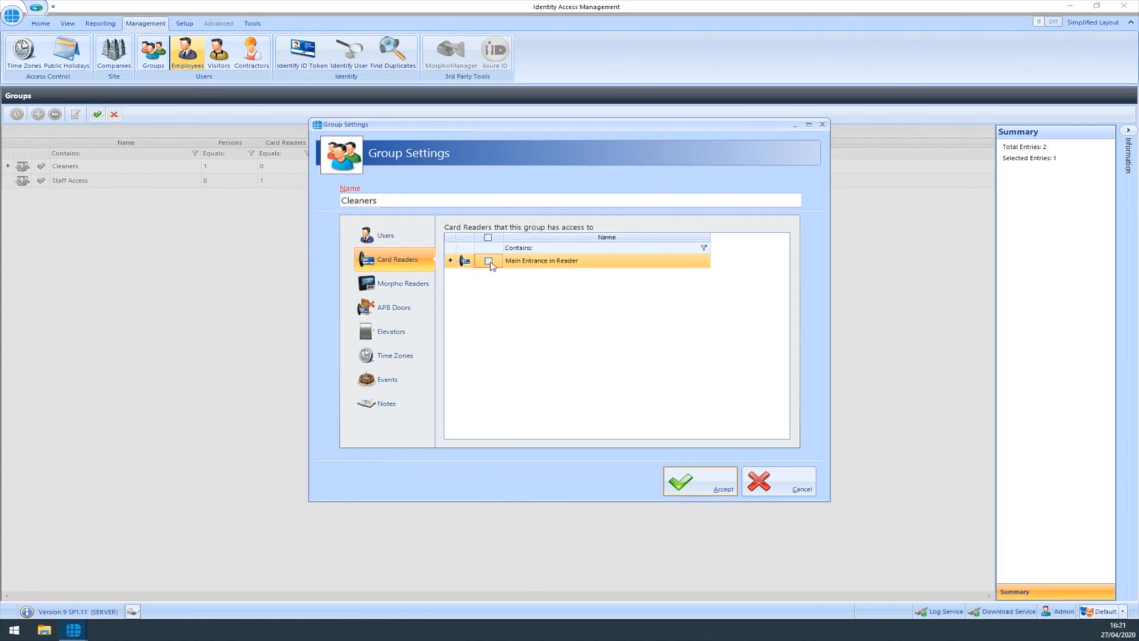
click(488, 260)
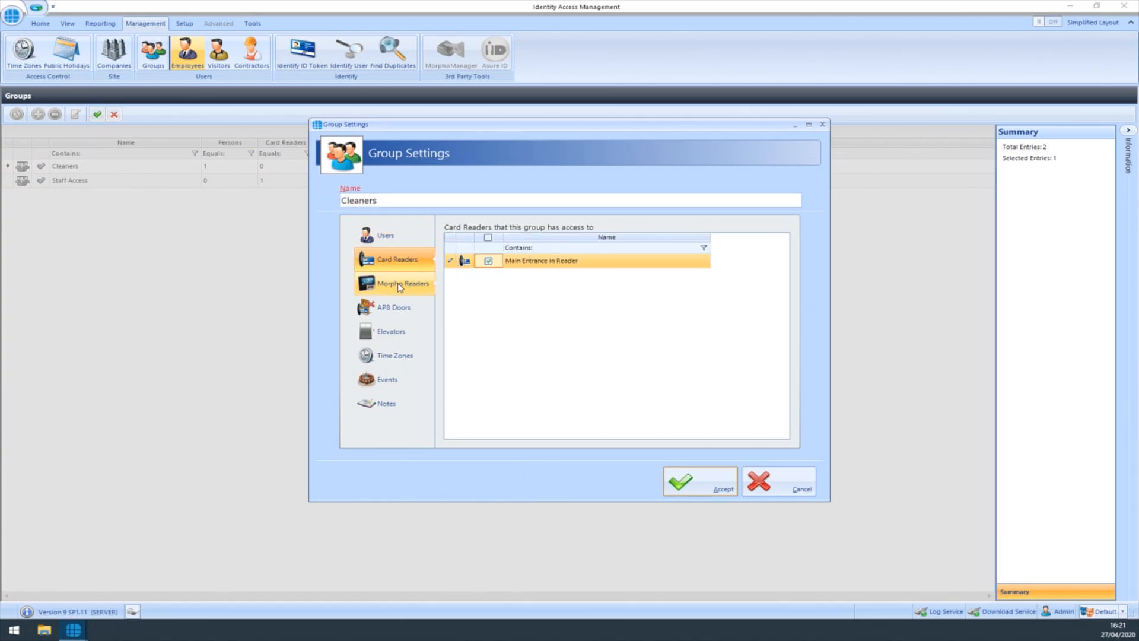
click(402, 282)
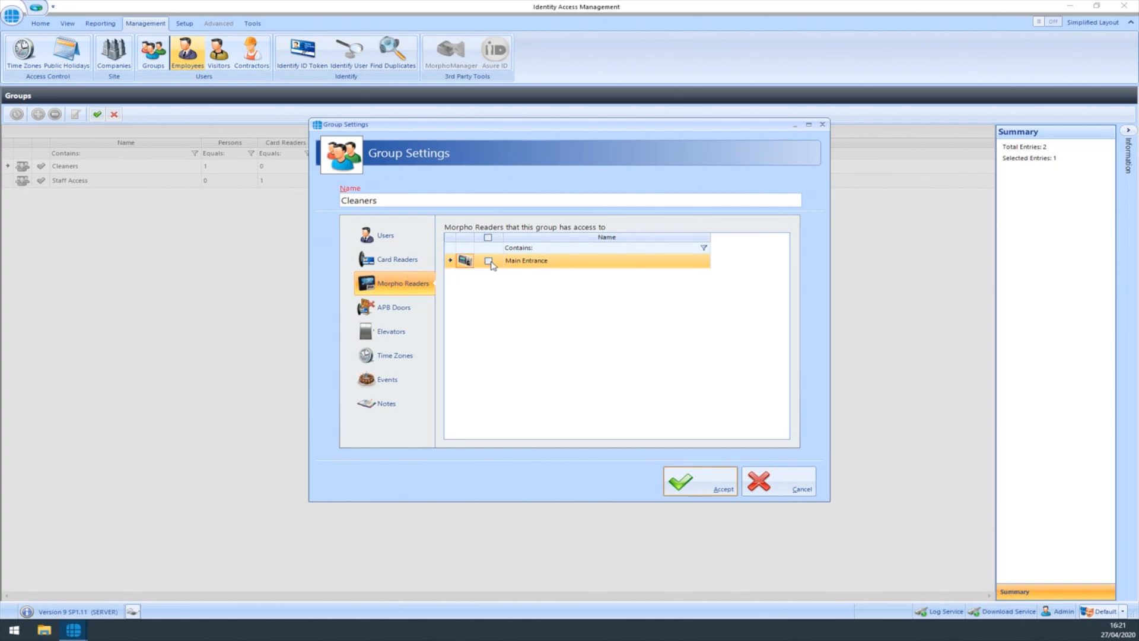
click(489, 260)
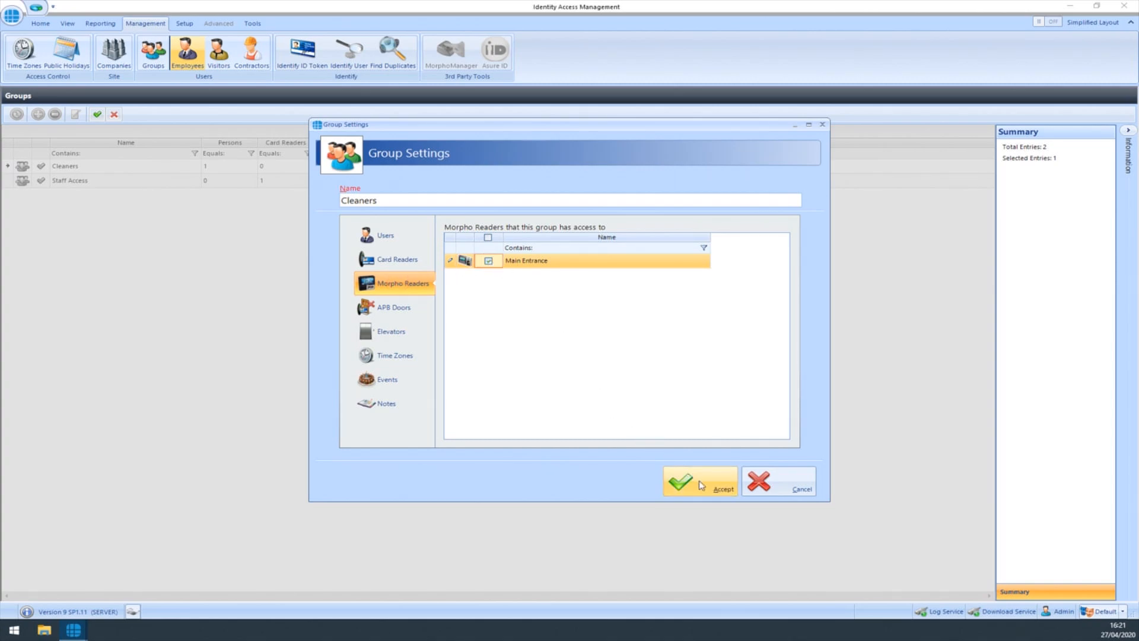
click(699, 481)
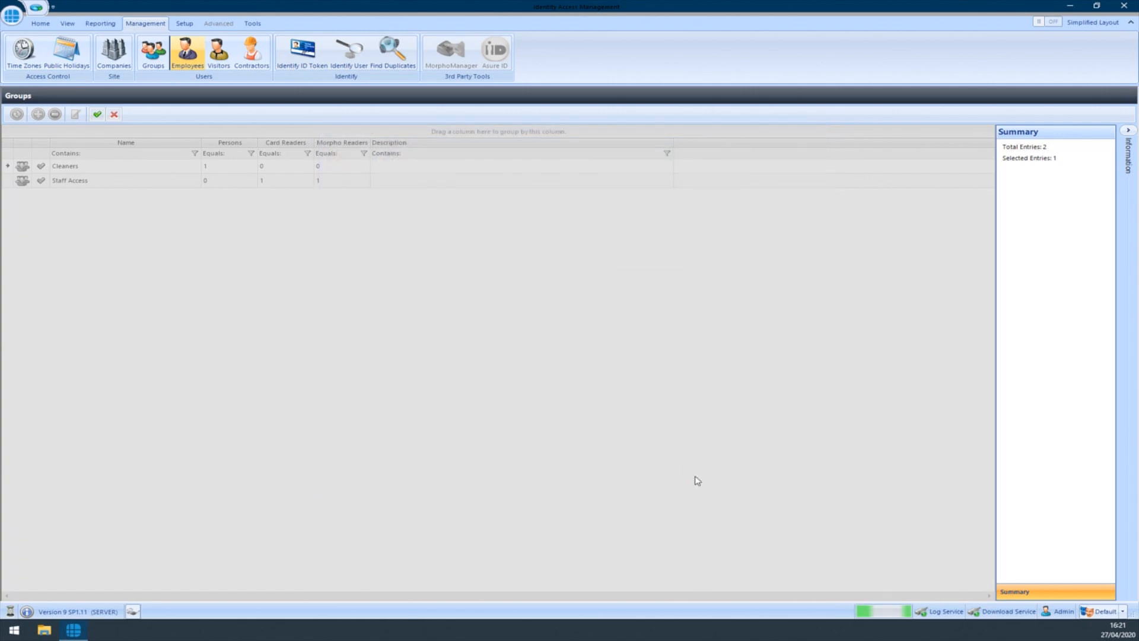